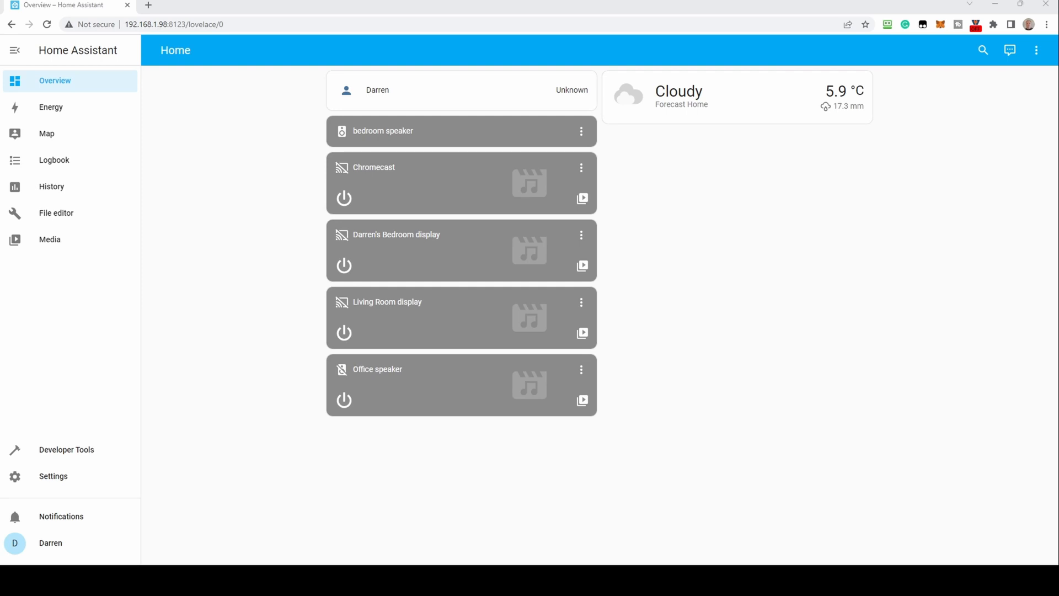
# Show the installed add-ons list with Duck DNS, File editor and NGINX SSL proxy
pyautogui.click(53, 476)
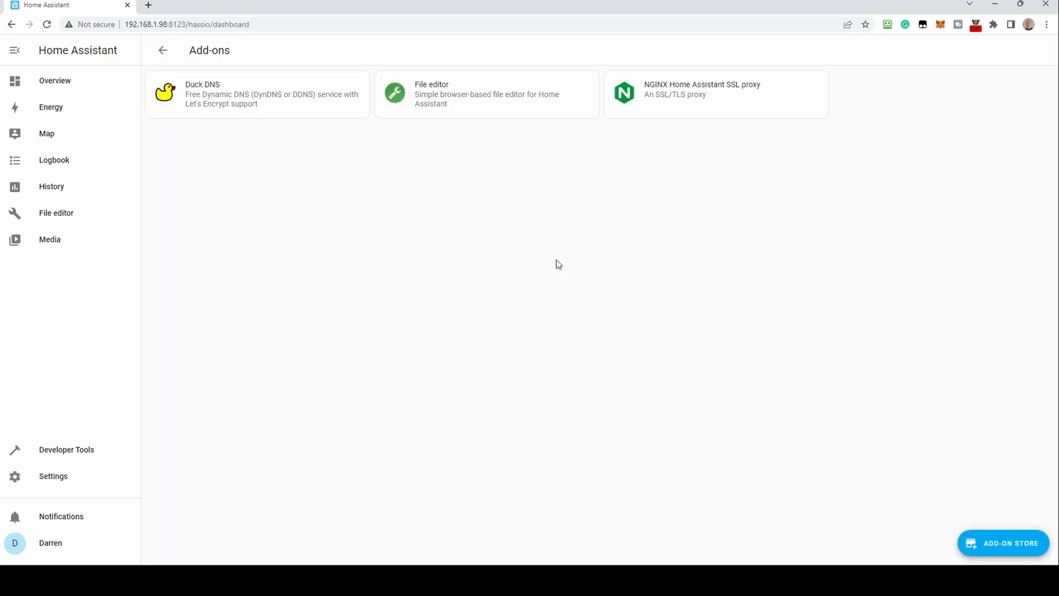
pyautogui.moveTo(1011, 554)
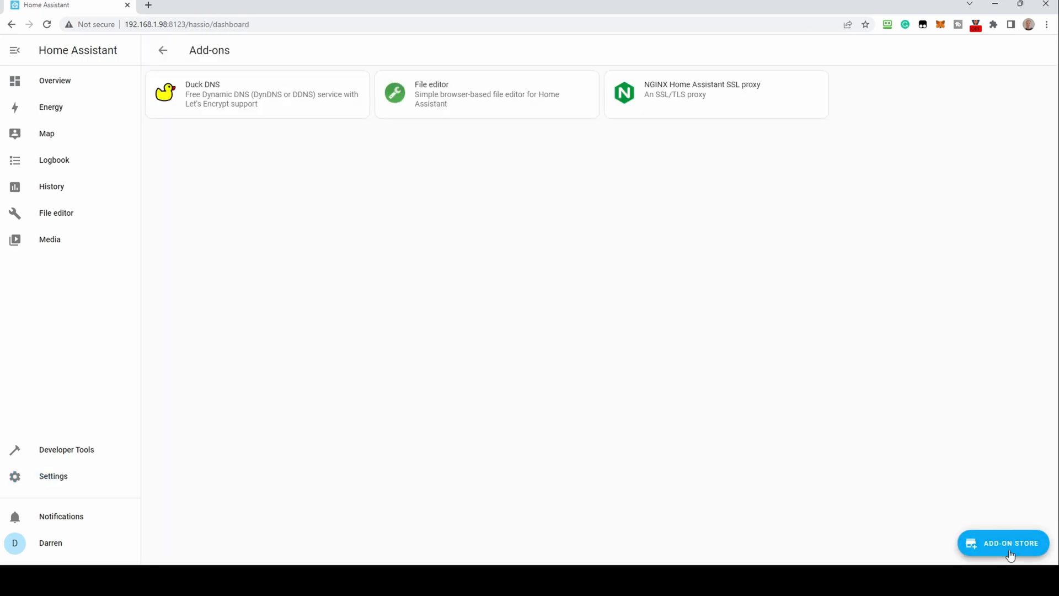
# Browse the Add-on Store down to the ESPHome add-on's info page
pyautogui.click(1002, 542)
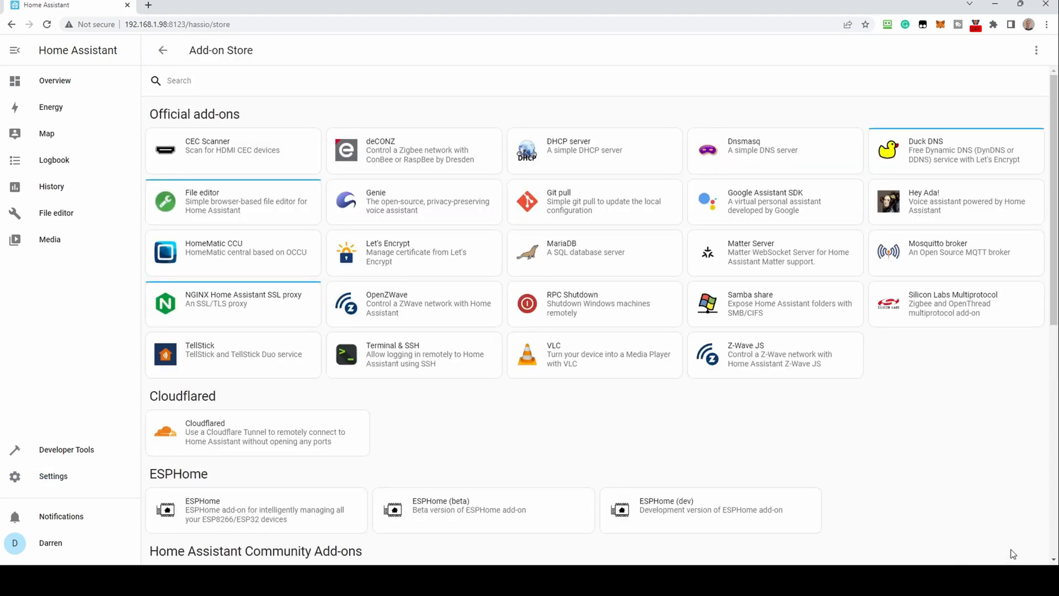
pyautogui.scroll(-3)
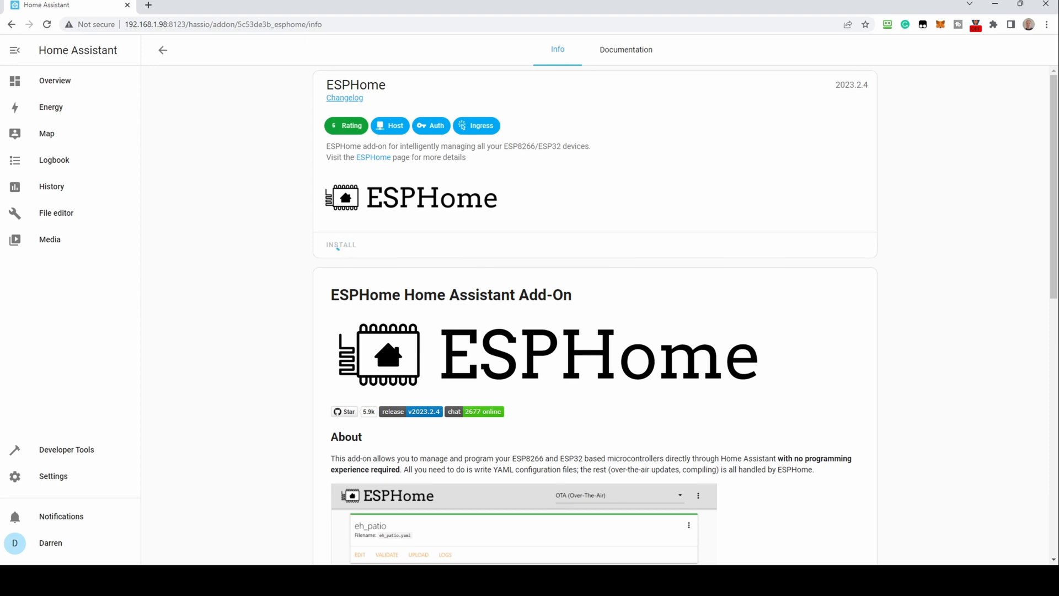
# Install the ESPHome add-on and start it running
pyautogui.click(341, 245)
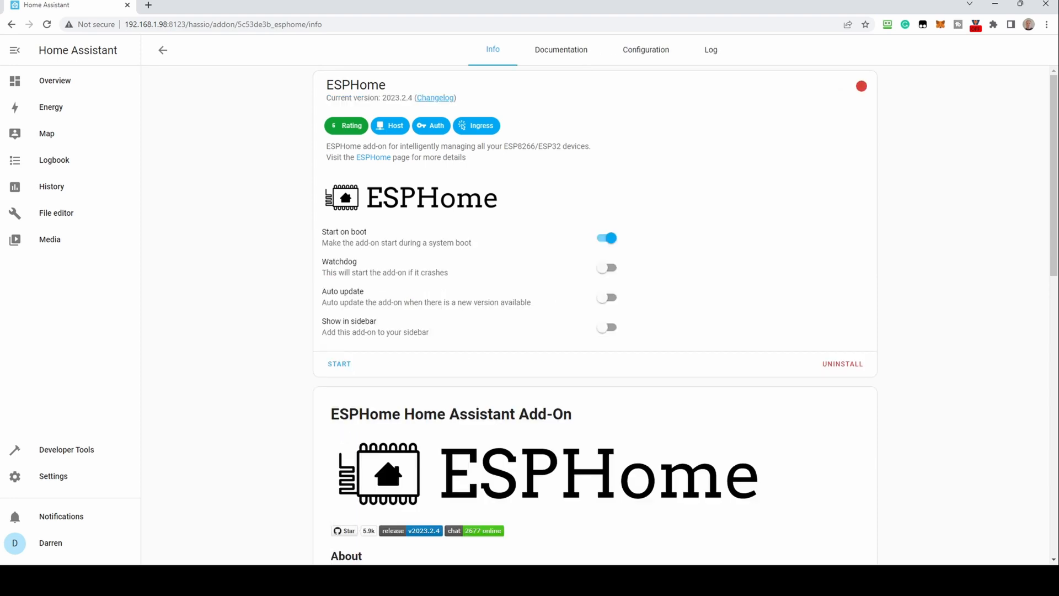
pyautogui.moveTo(606, 279)
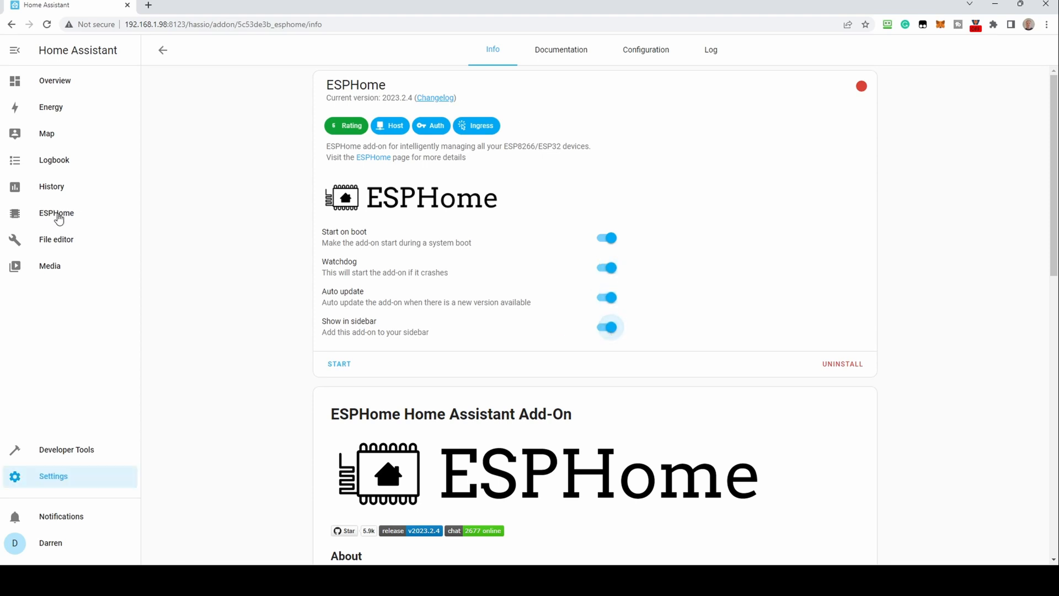
pyautogui.click(339, 363)
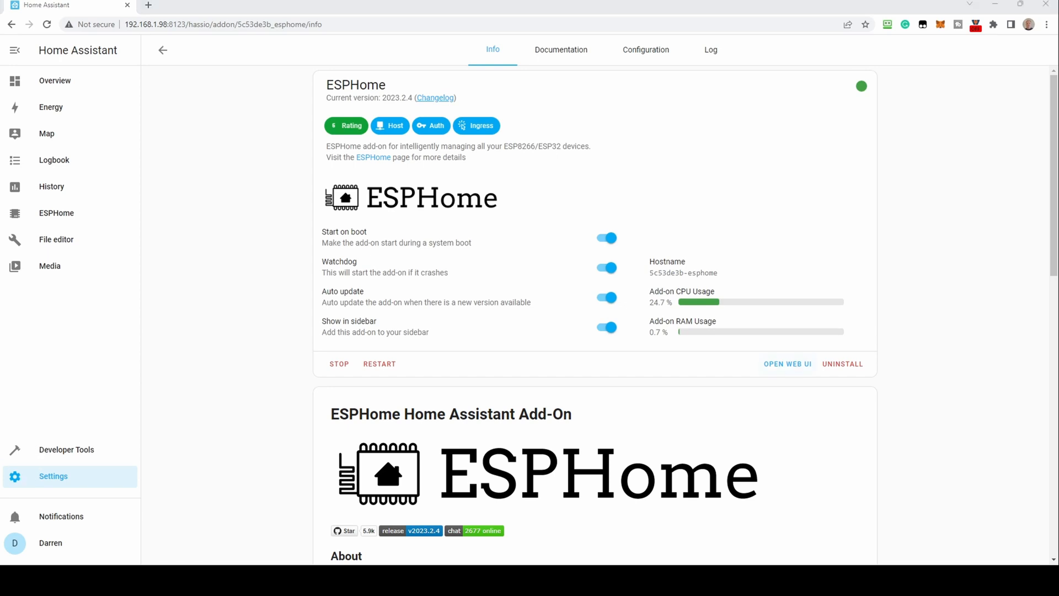
# Bring up the ESPHome dashboard and begin adding a new device
pyautogui.click(56, 213)
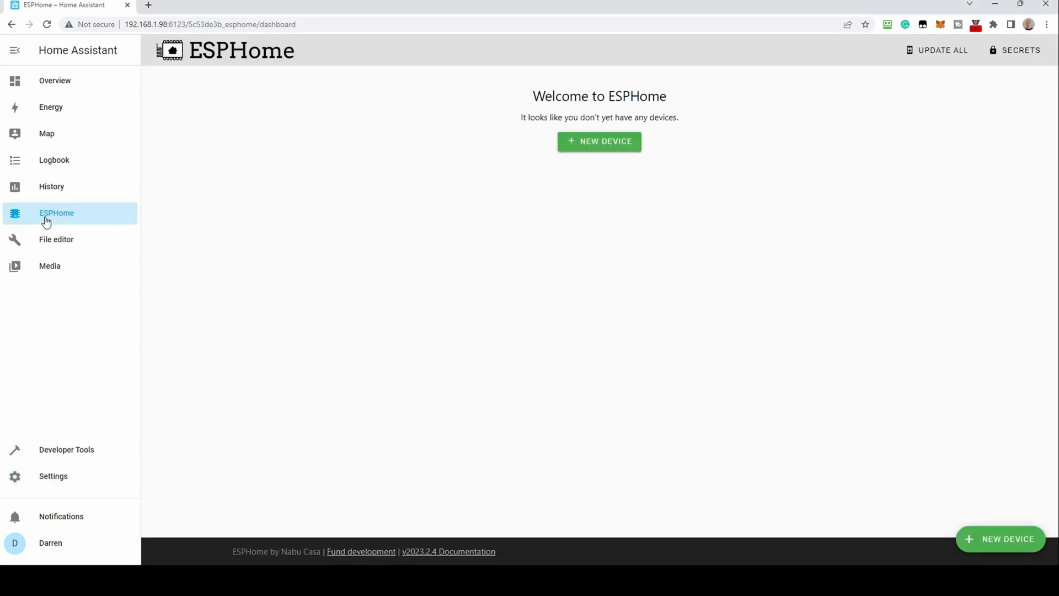
pyautogui.moveTo(259, 254)
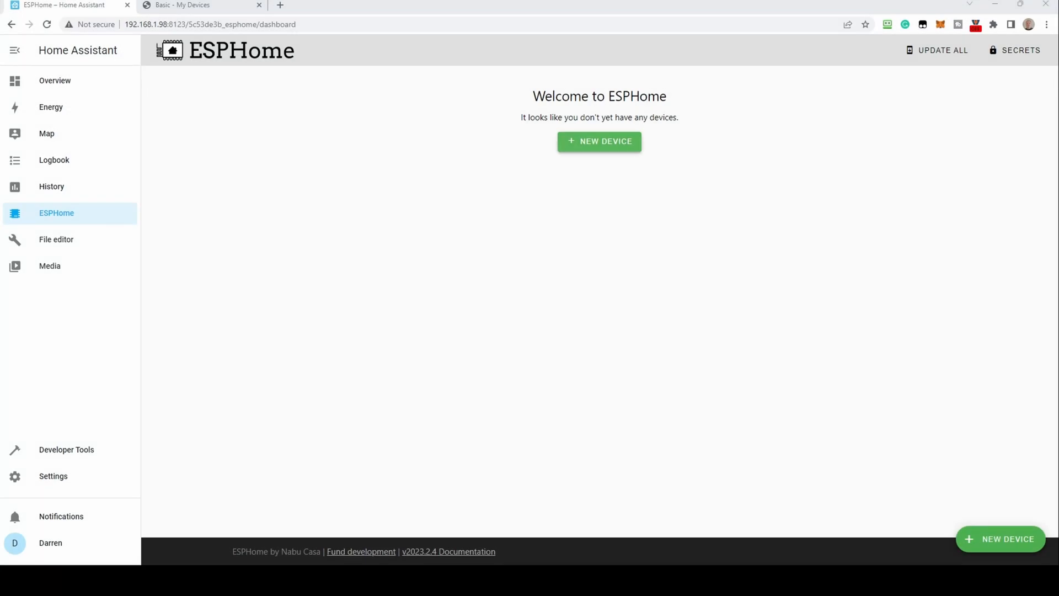
pyautogui.click(598, 141)
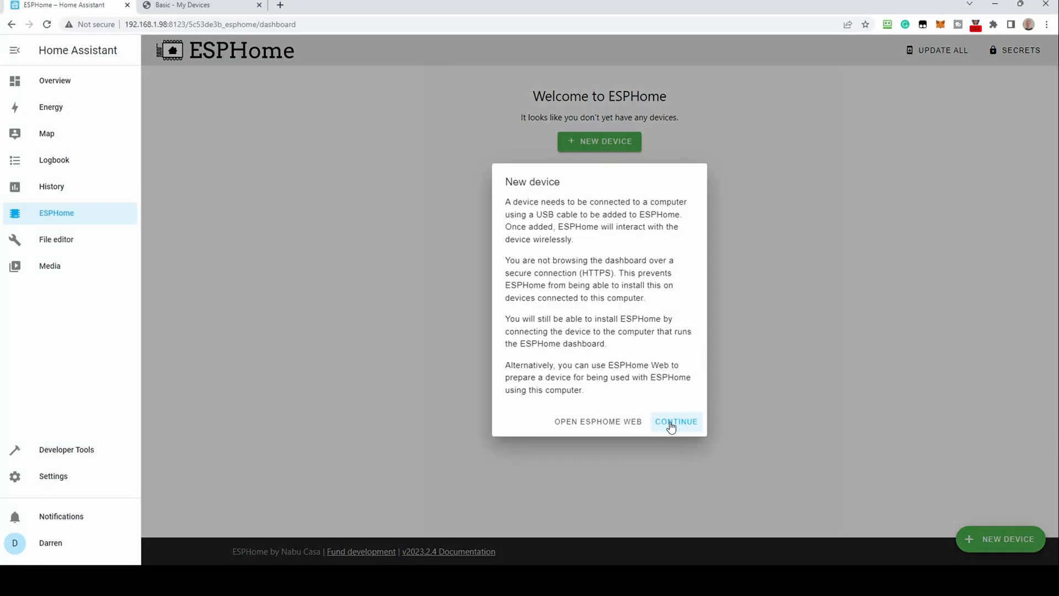
# Create device ESP_Sensor1, copy its encryption key and skip installation for now
pyautogui.click(675, 420)
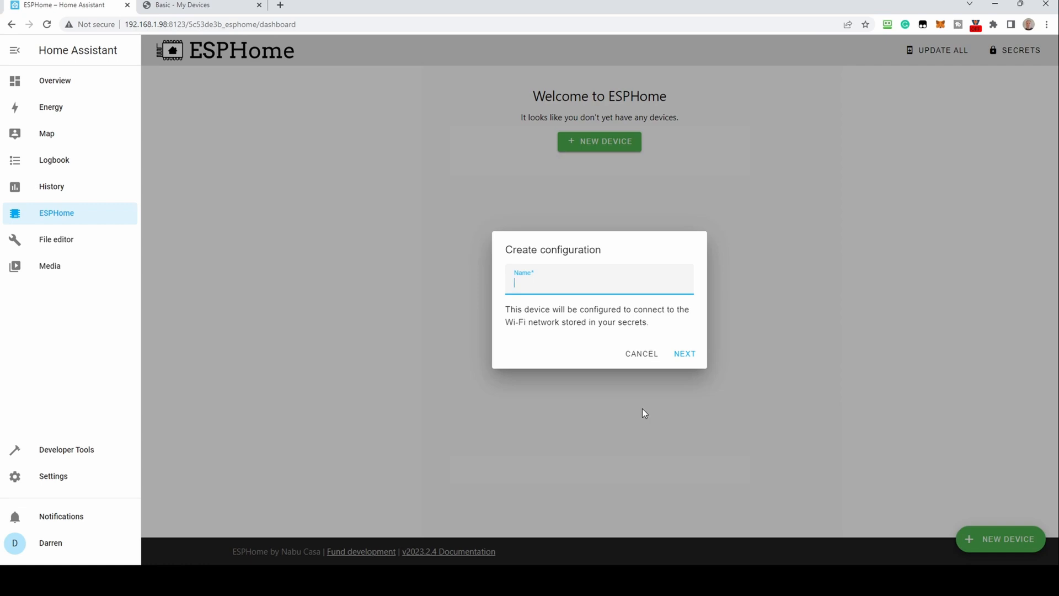
pyautogui.write('ESP')
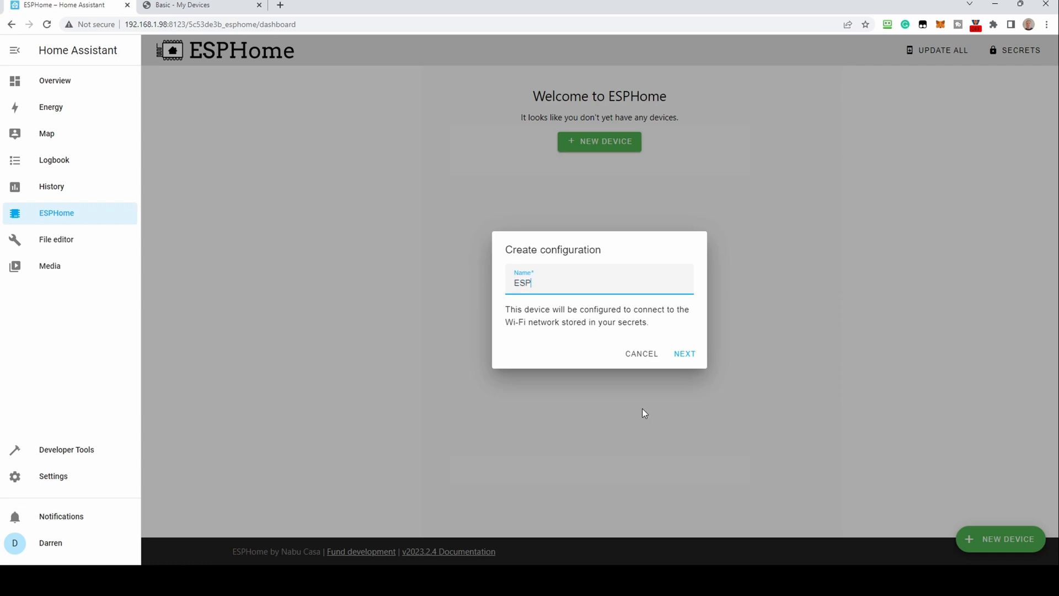
pyautogui.write('_Sens')
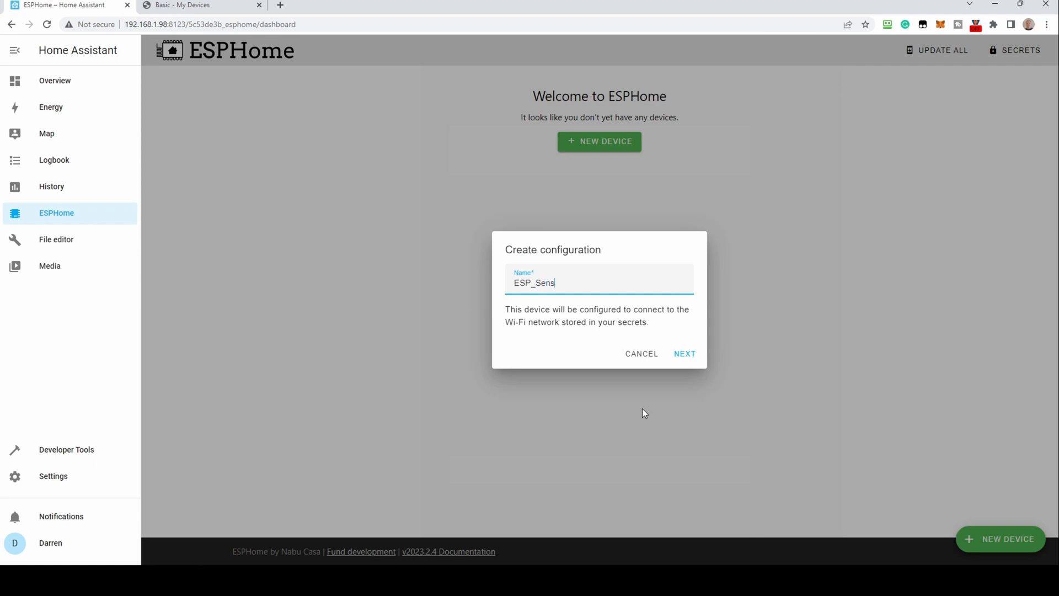
pyautogui.write('or1')
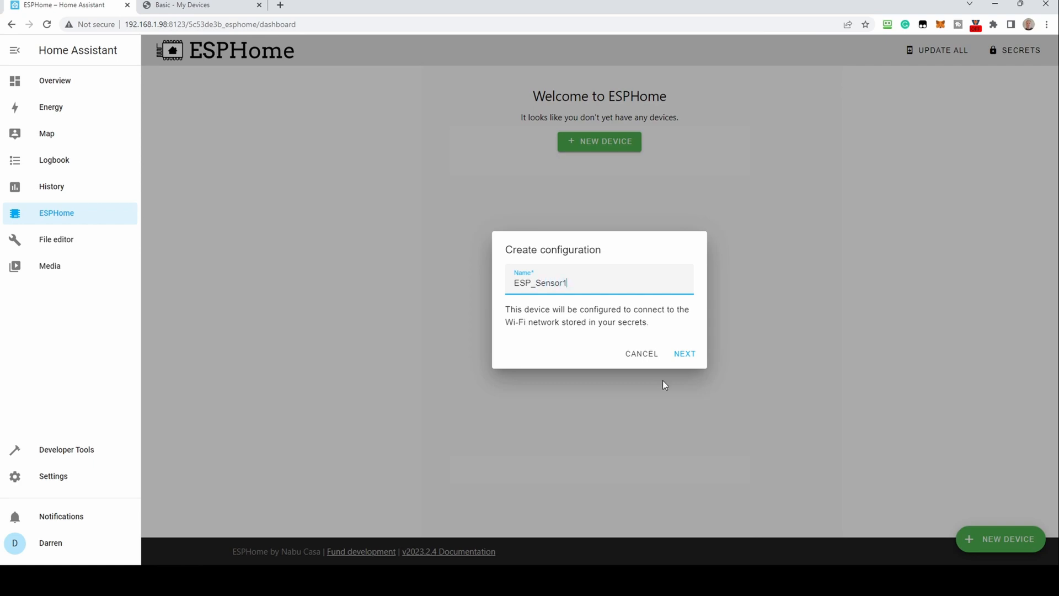
pyautogui.click(684, 353)
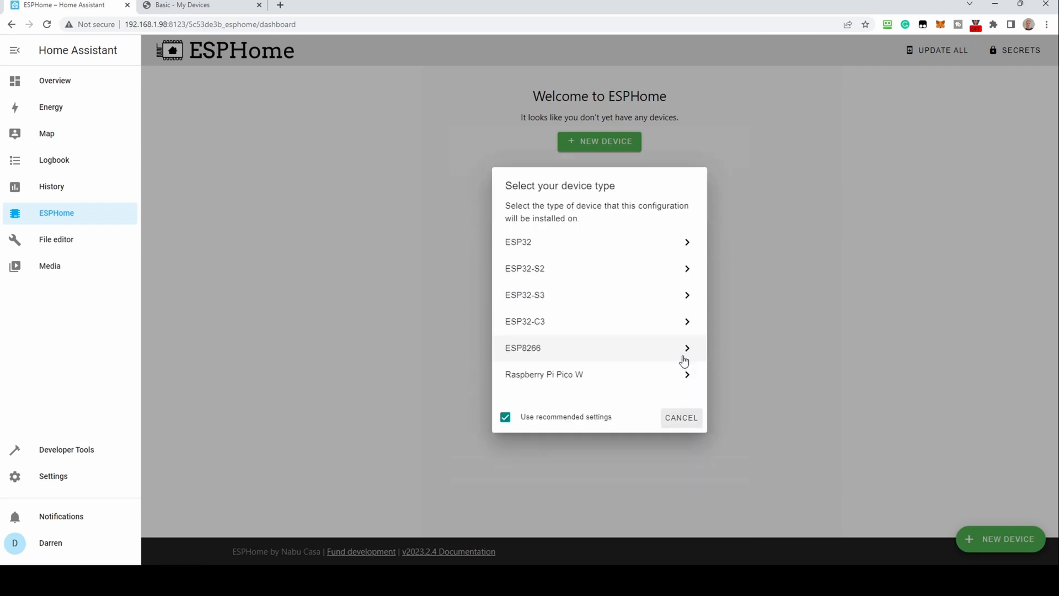
pyautogui.moveTo(591, 331)
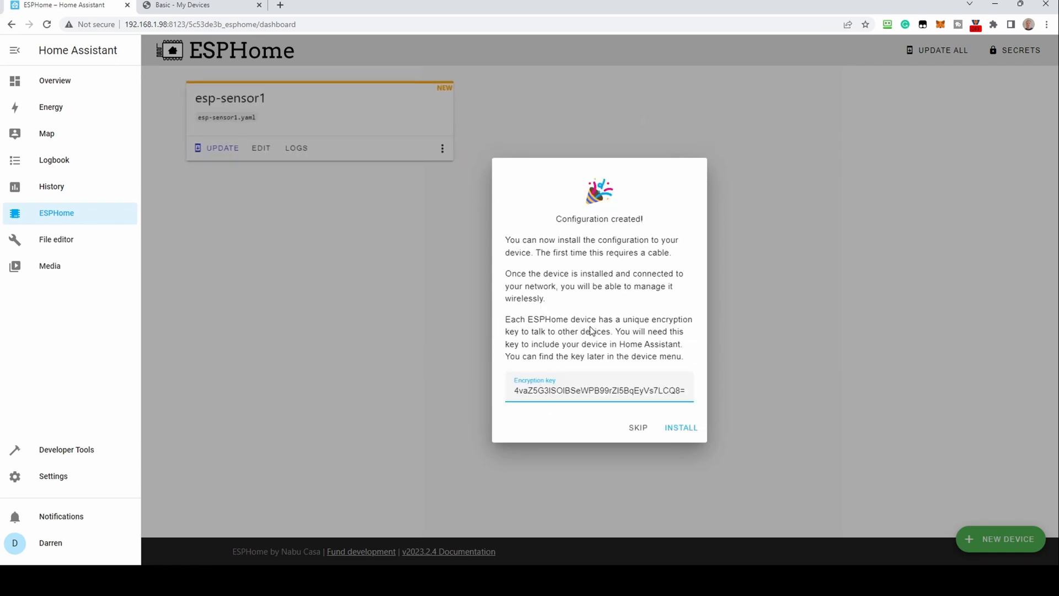
pyautogui.click(599, 389)
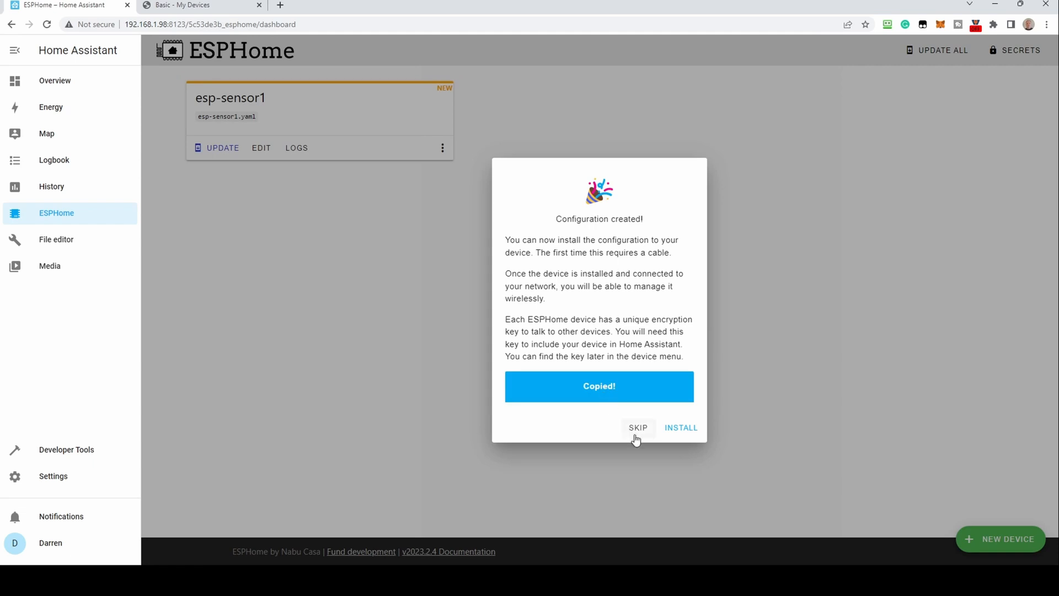
pyautogui.click(636, 427)
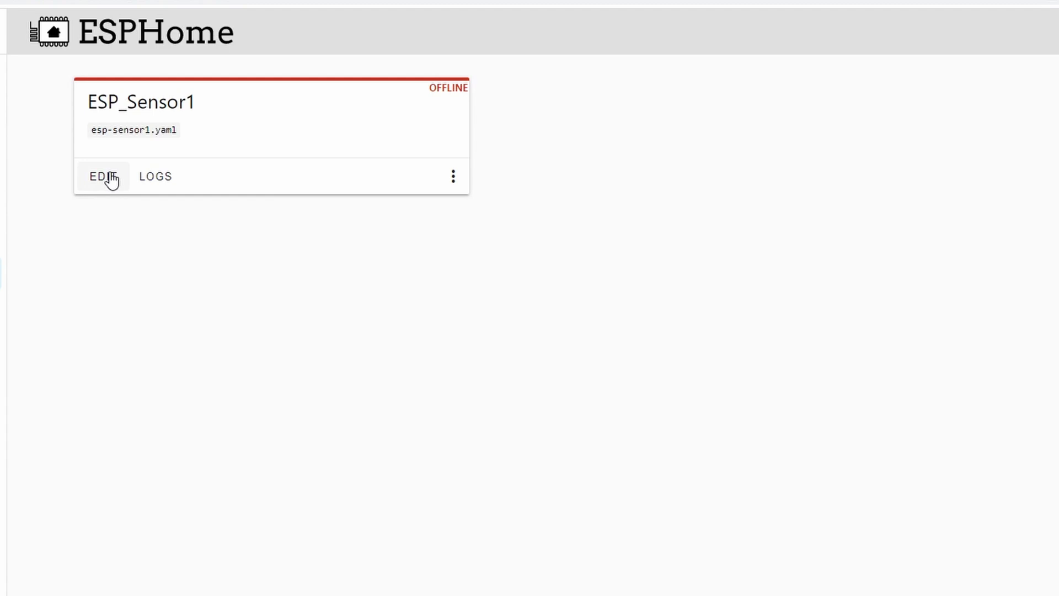
# Edit esp-sensor1.yaml for the ESP_Sensor1 card and save it
pyautogui.click(102, 176)
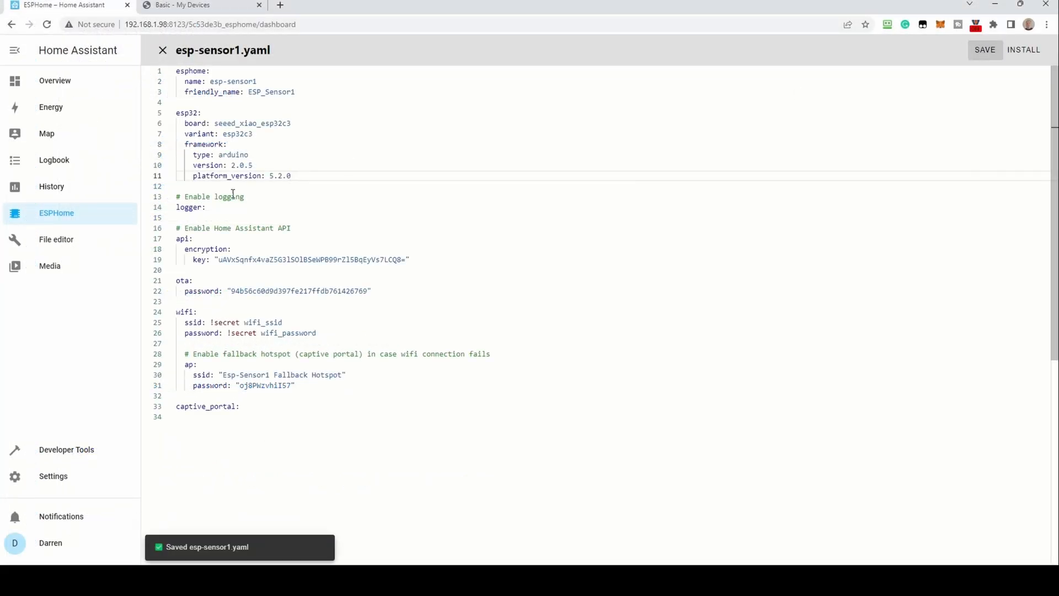
pyautogui.moveTo(74, 311)
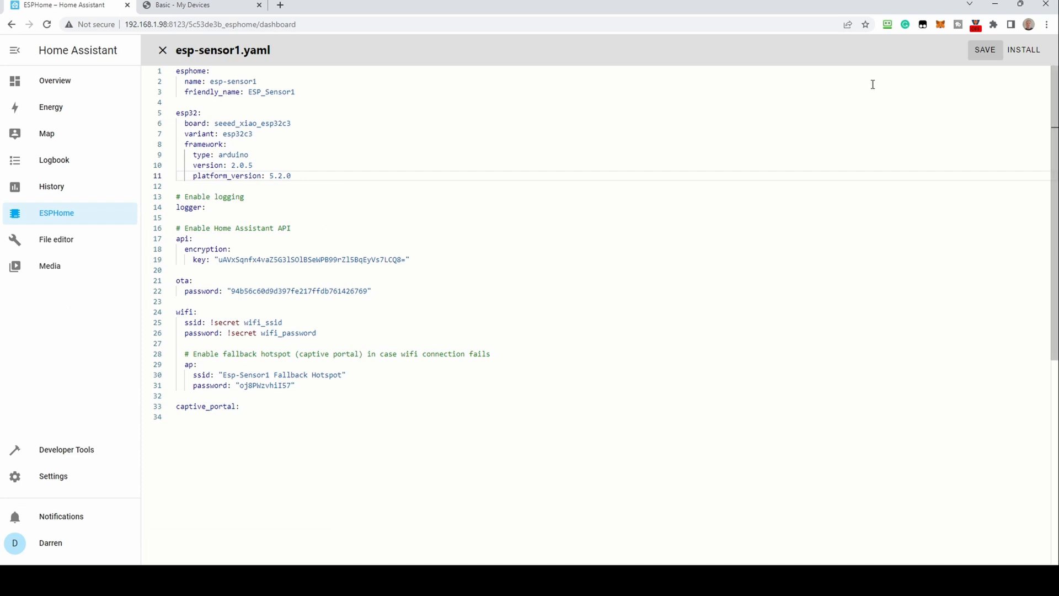
pyautogui.moveTo(1023, 49)
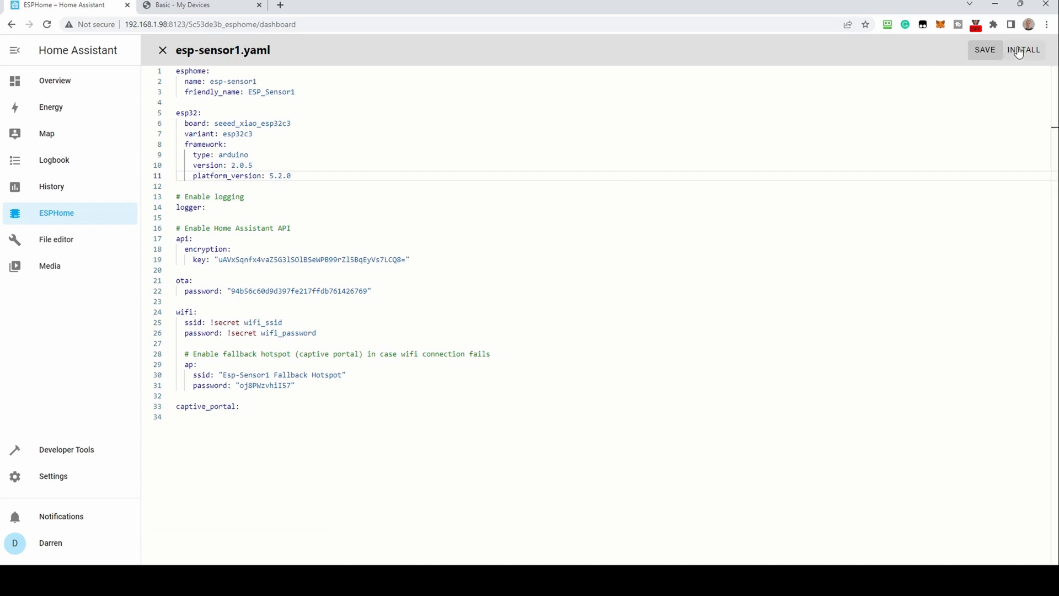
# Flash esp-sensor1.yaml to the device through the server's USB JTAG/serial port
pyautogui.click(1024, 50)
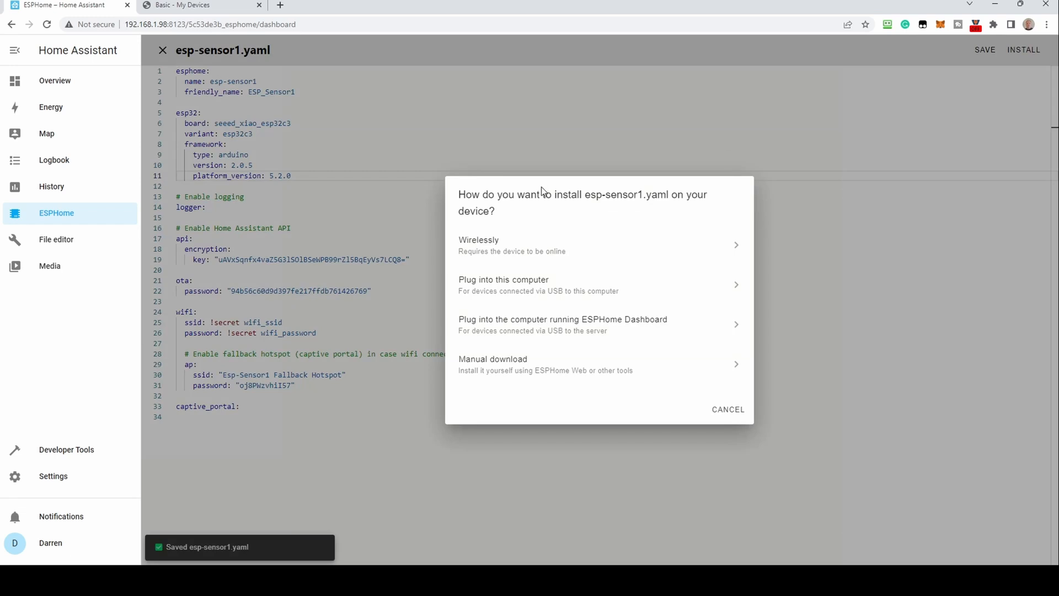
pyautogui.moveTo(538, 200)
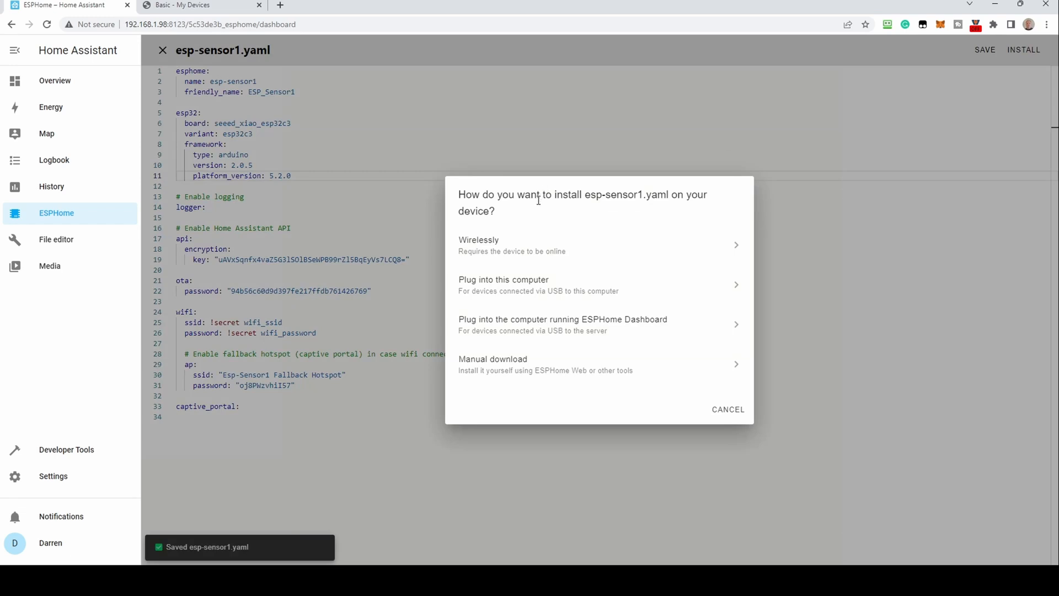
pyautogui.moveTo(525, 245)
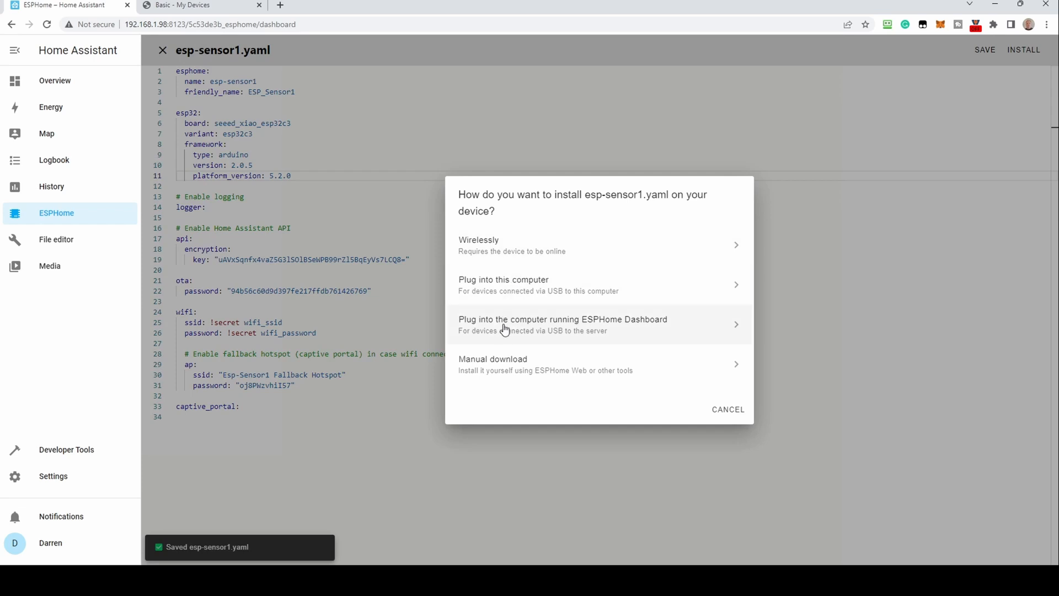
pyautogui.click(561, 324)
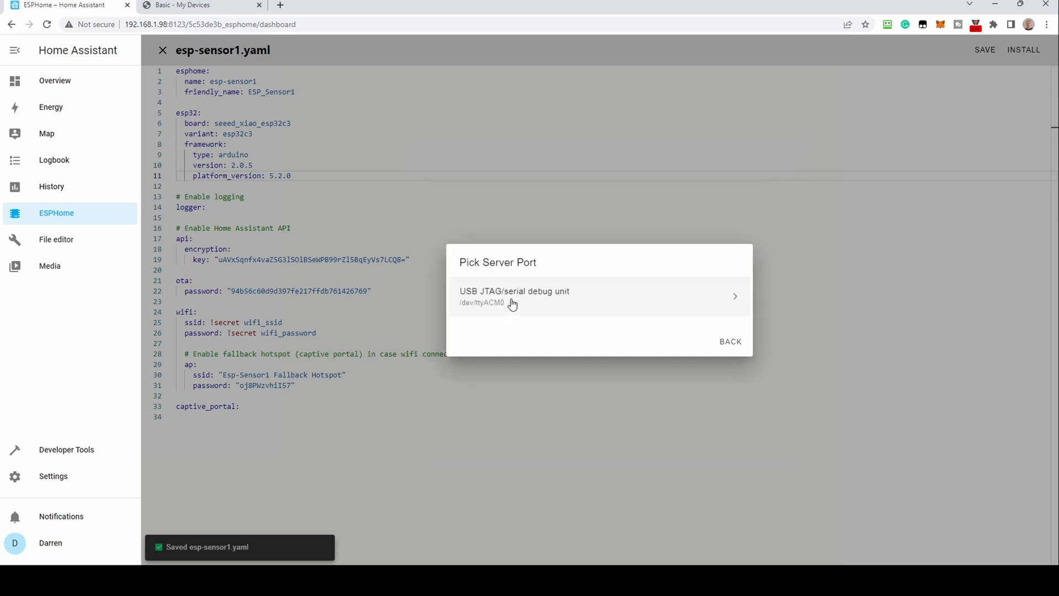
pyautogui.click(513, 296)
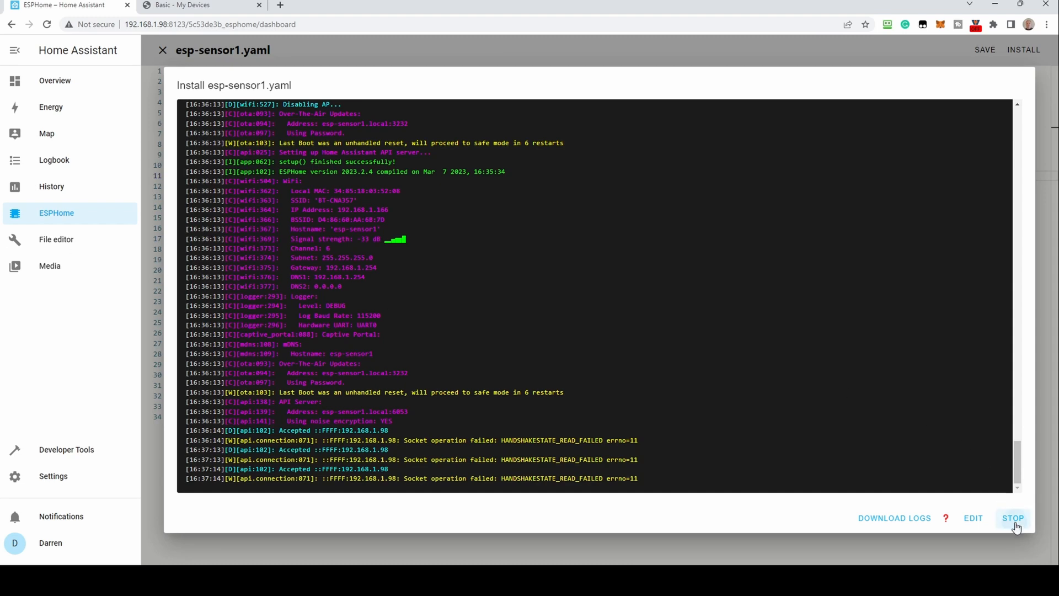
# Stop the install log and close the editor back to the dashboard
pyautogui.click(1012, 518)
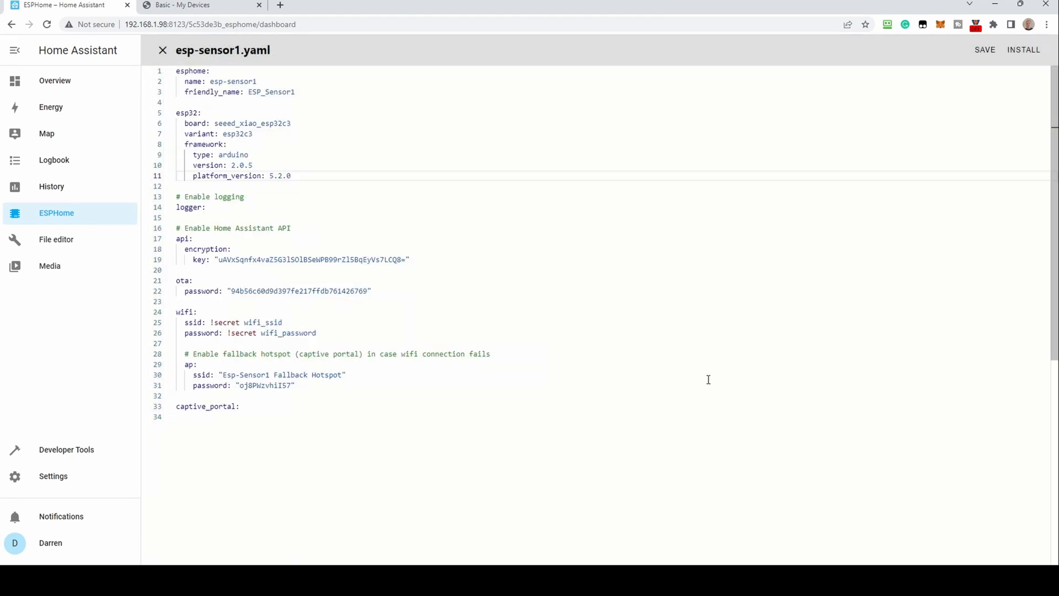
pyautogui.click(162, 50)
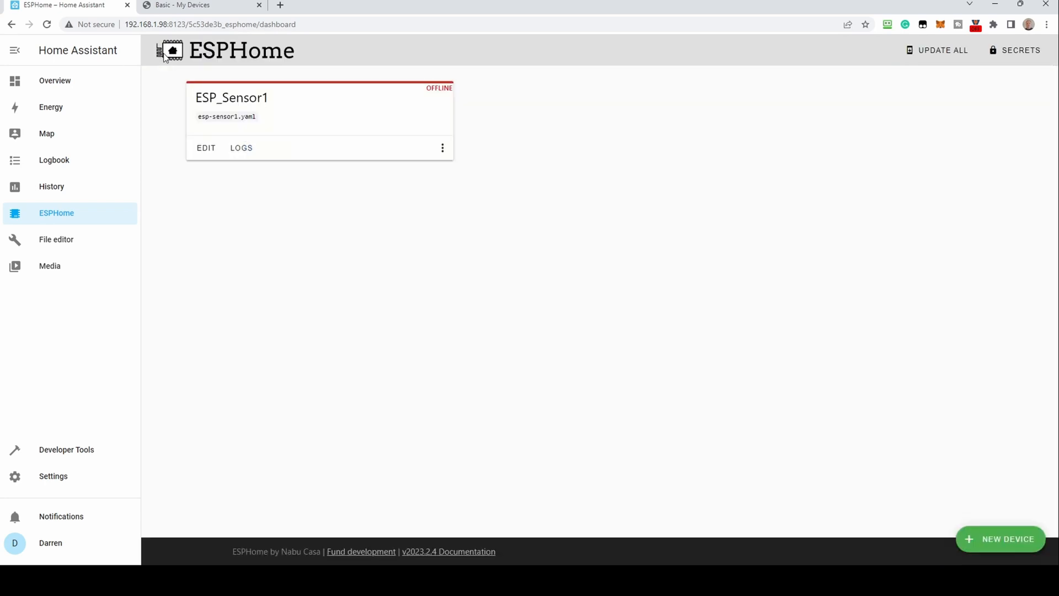
pyautogui.moveTo(299, 342)
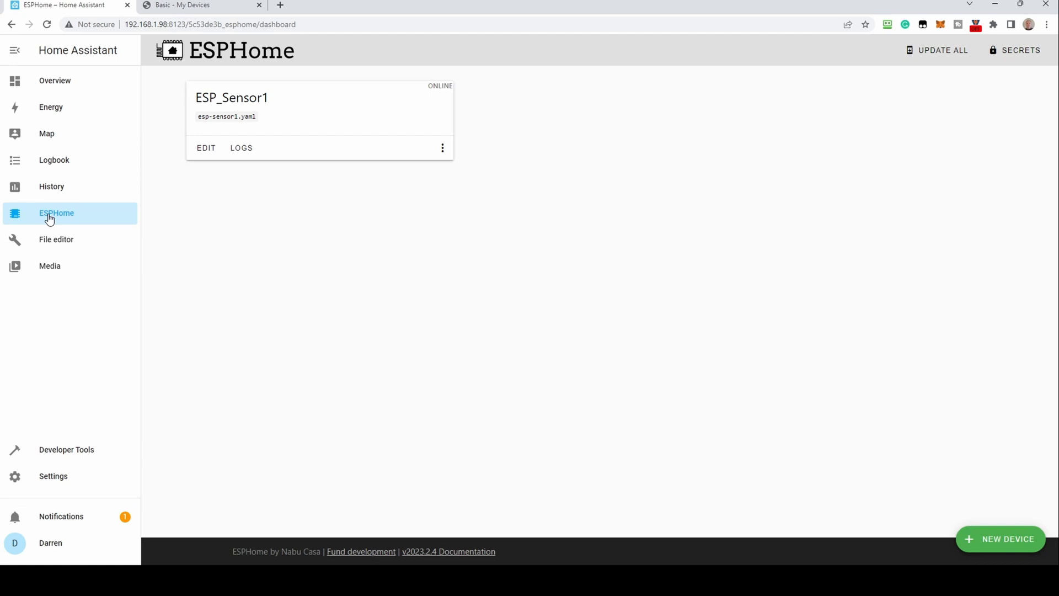
pyautogui.moveTo(369, 451)
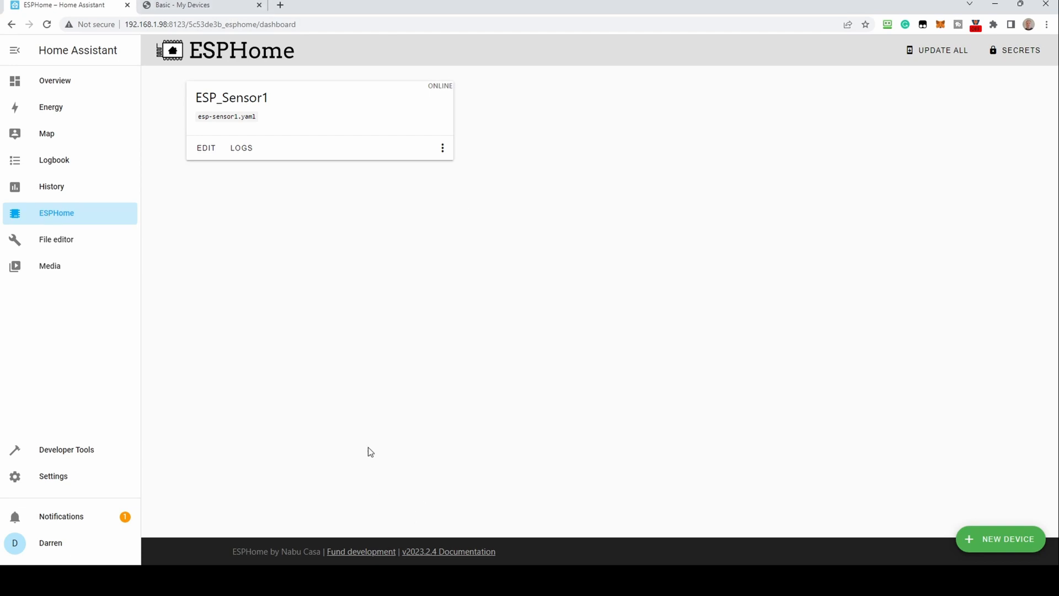
# Add the discovered ESP_Sensor1 ESPHome device from the notification and finish setup
pyautogui.click(61, 516)
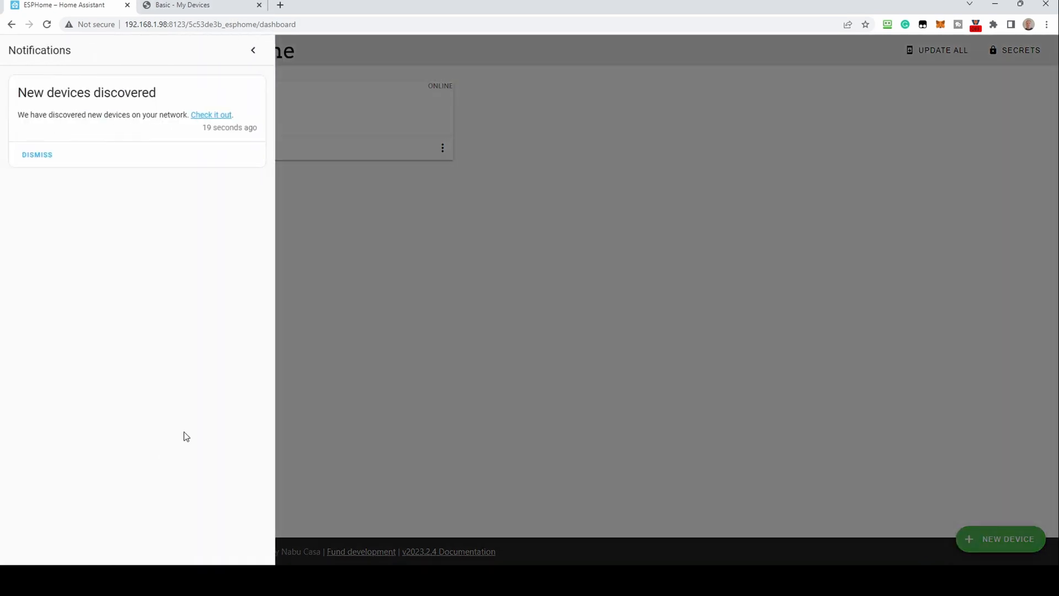
pyautogui.click(210, 113)
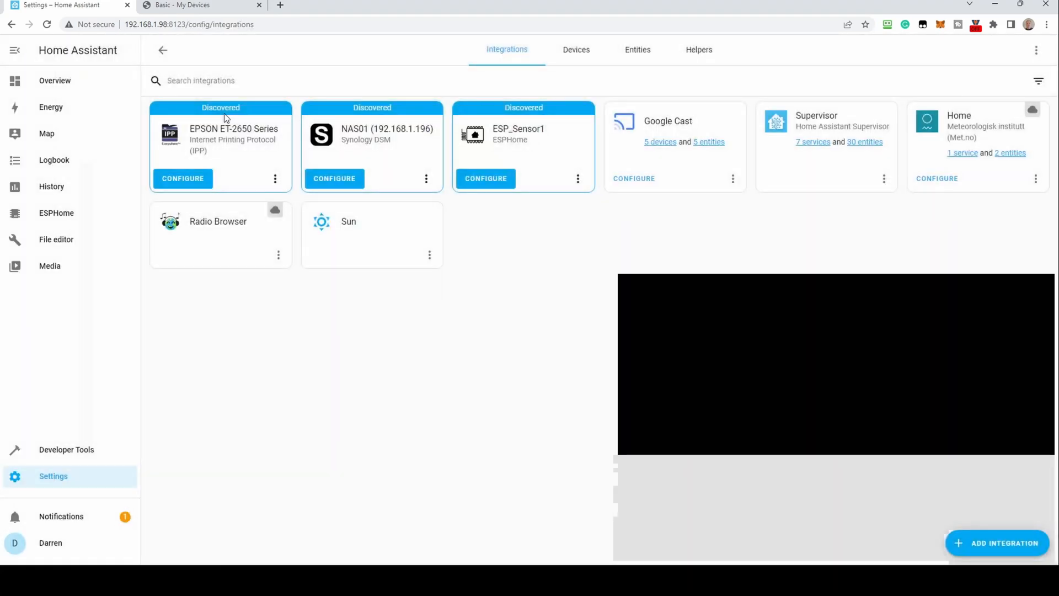
pyautogui.click(485, 178)
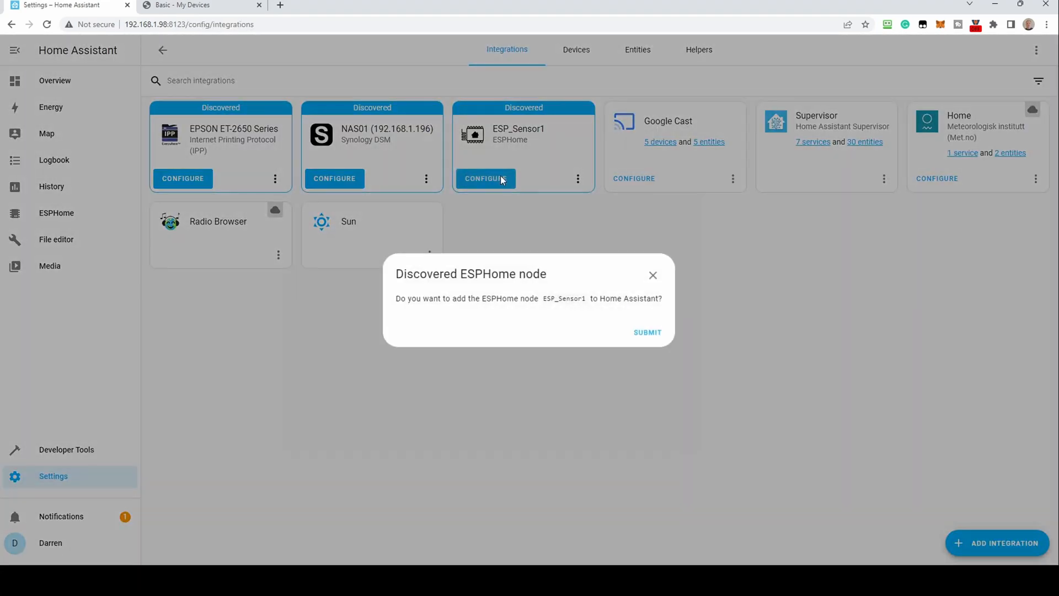
pyautogui.click(645, 332)
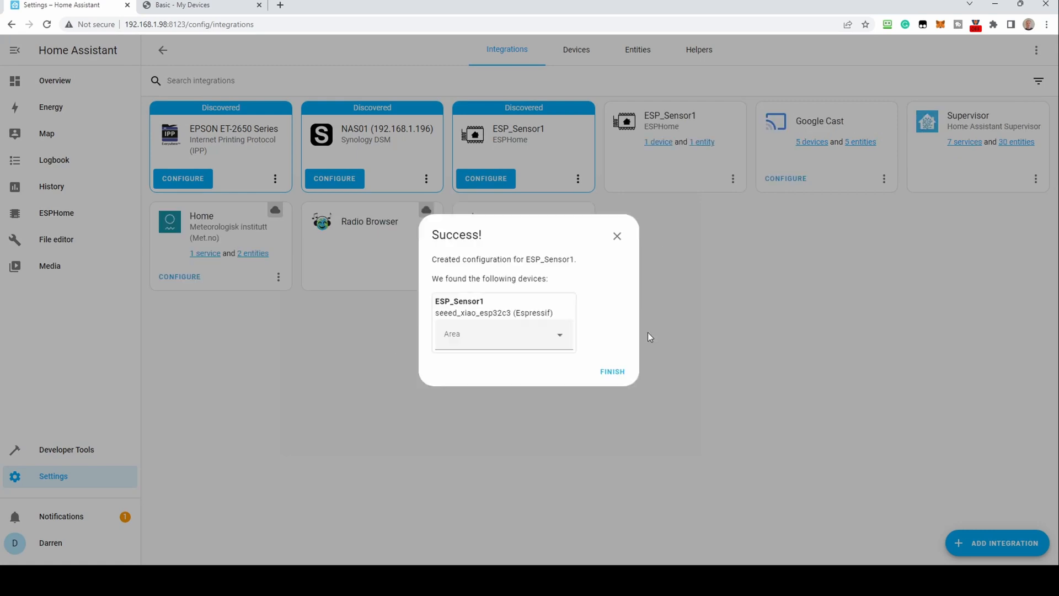
pyautogui.click(610, 371)
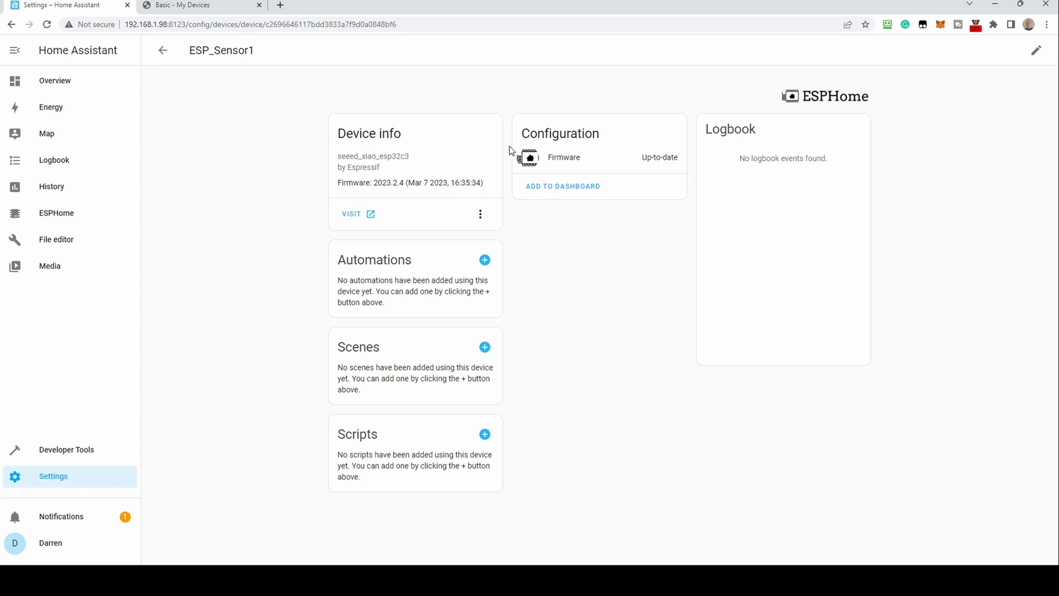
pyautogui.moveTo(505, 150)
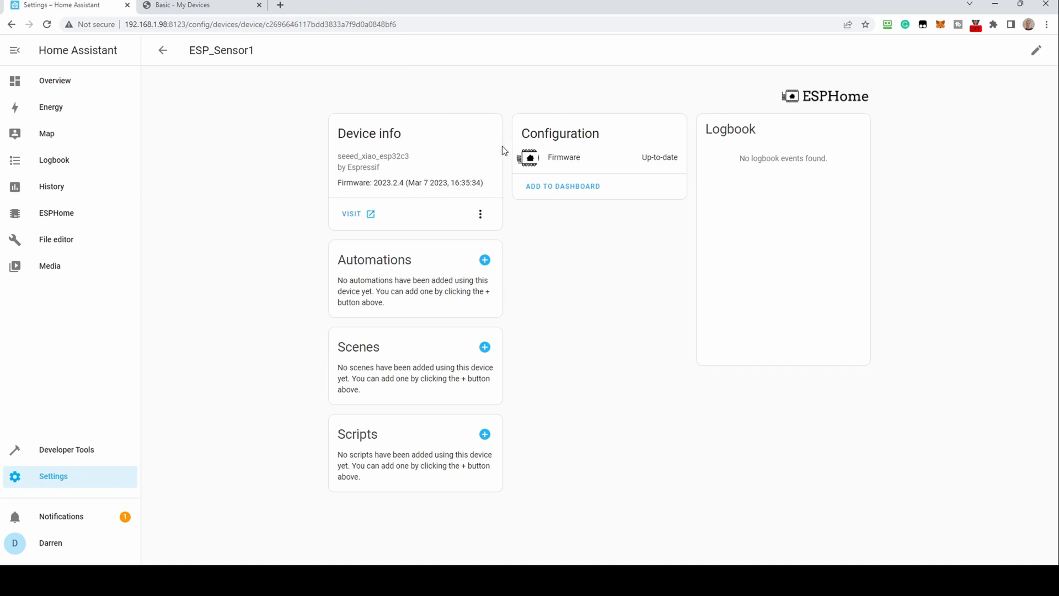
pyautogui.moveTo(44, 218)
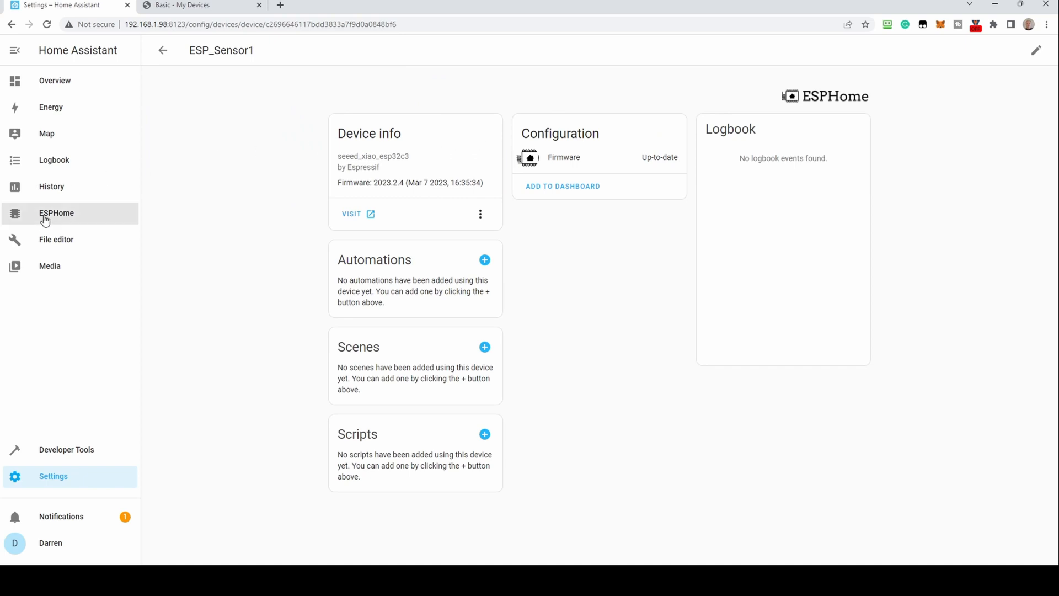
# Return to the ESPHome dashboard showing ESP_Sensor1 online
pyautogui.click(56, 213)
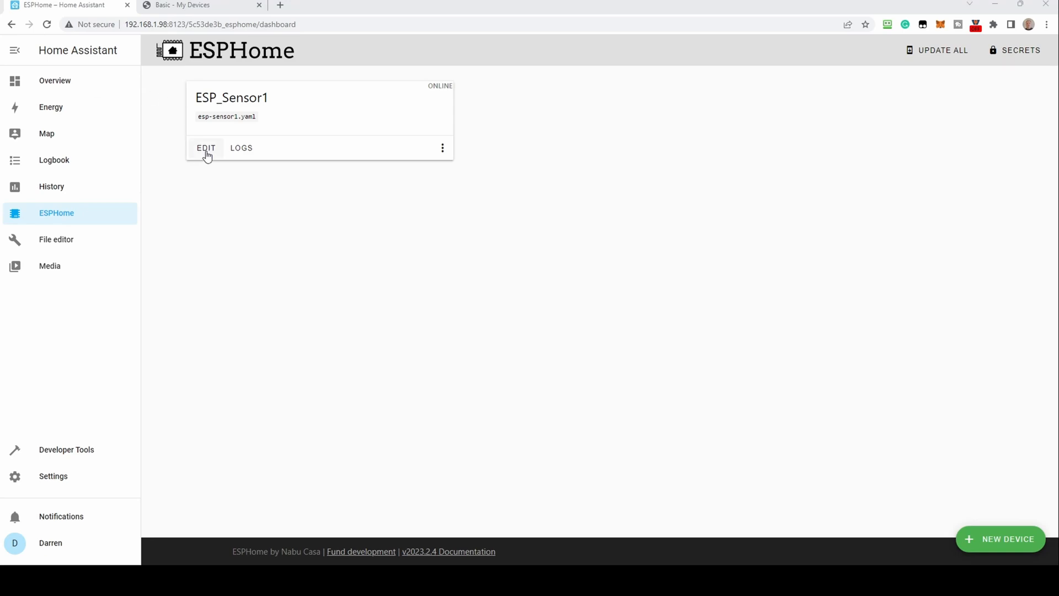
# Add i2c on pins 6 and 7 and an sgp30 sensor (eCO2, TVOC) to esp-sensor1.yaml and save
pyautogui.click(207, 146)
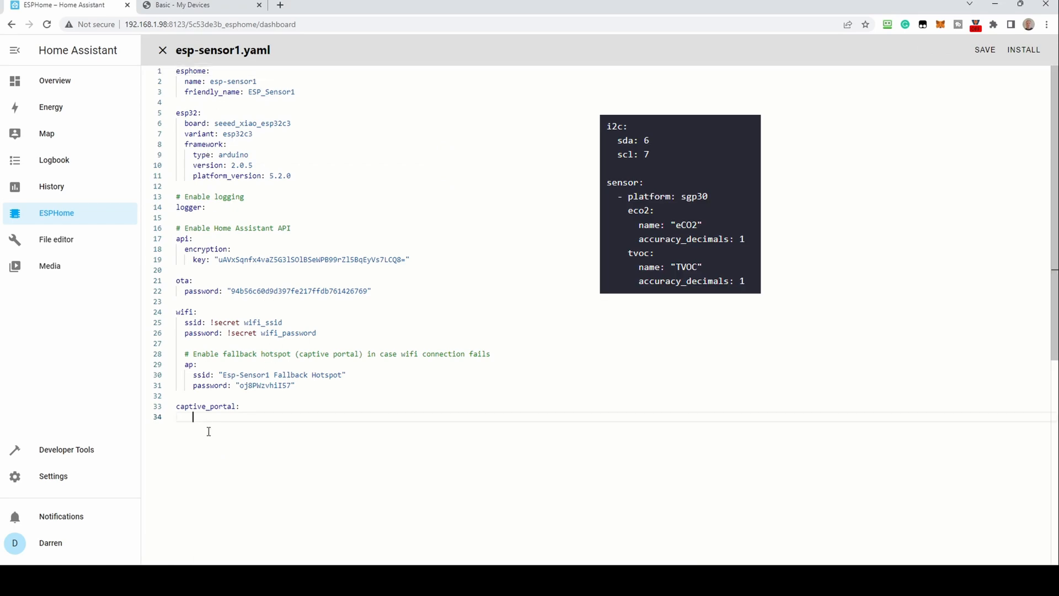
pyautogui.moveTo(241, 439)
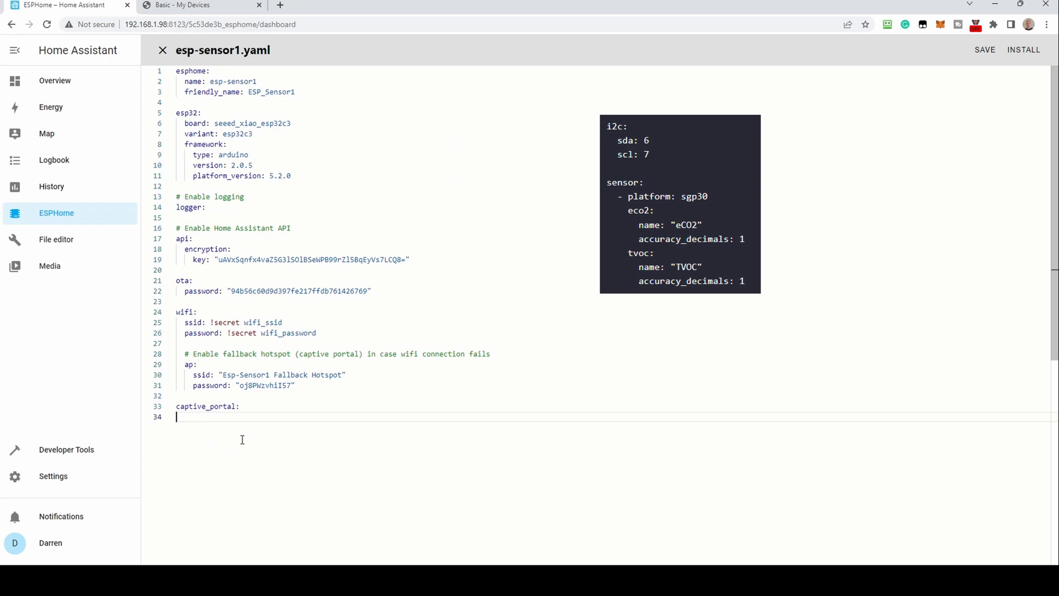
pyautogui.press('enter')
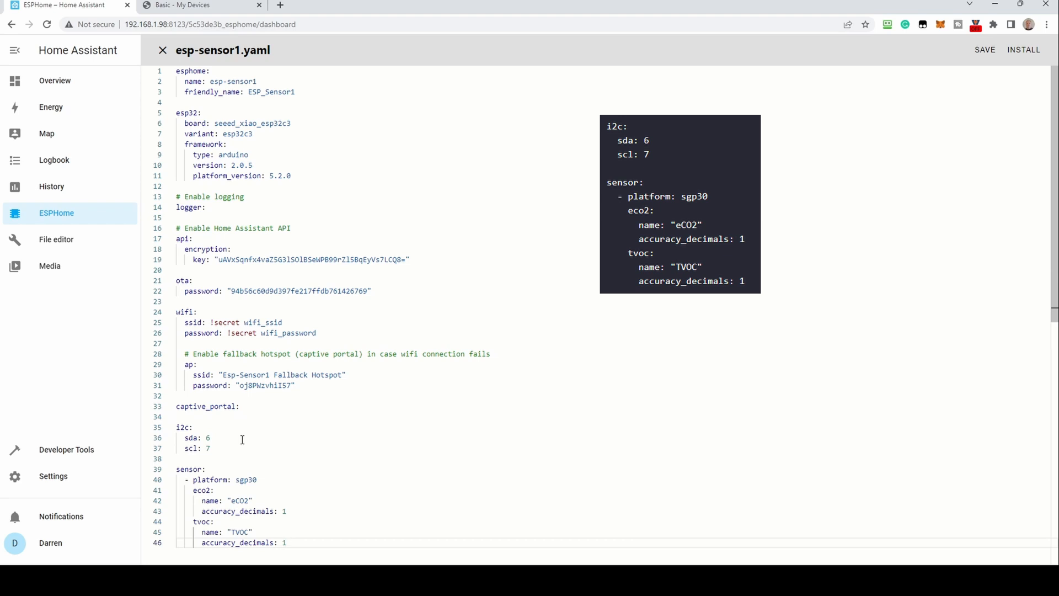
pyautogui.scroll(-3)
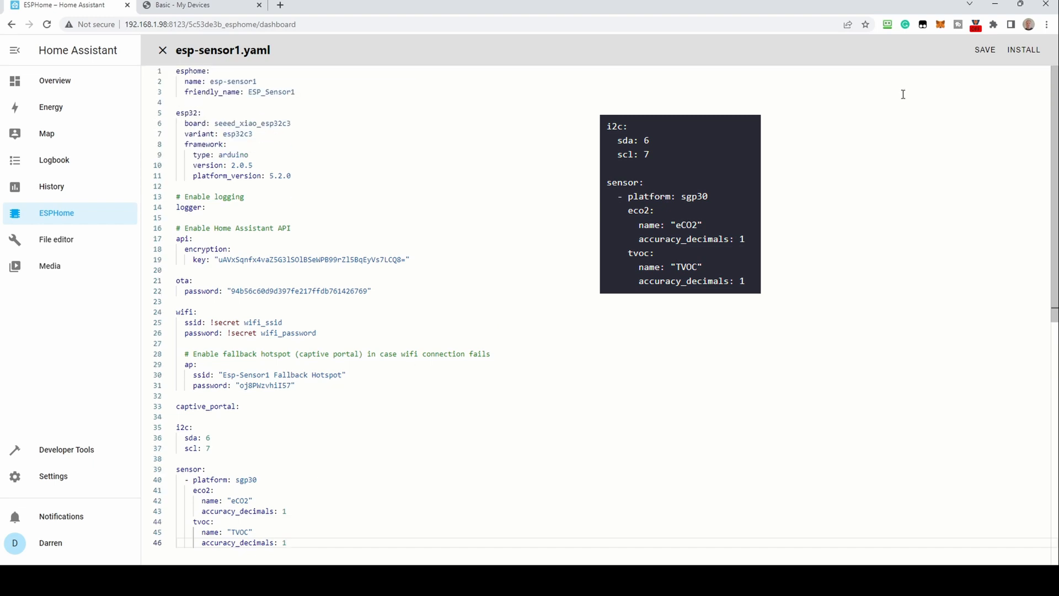
pyautogui.click(984, 49)
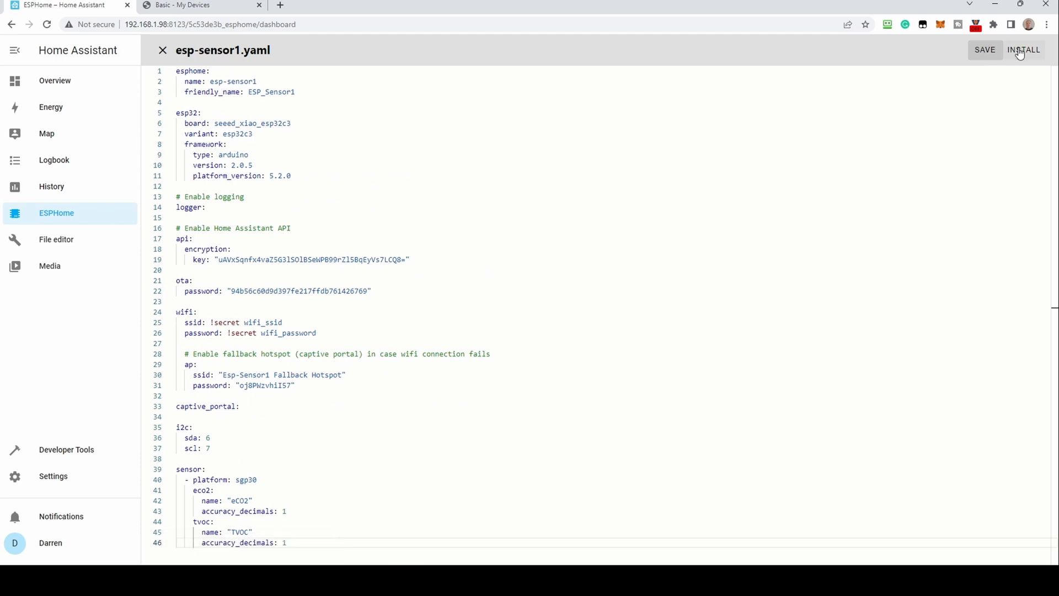
# Install the updated ESP_Sensor1 firmware wirelessly over OTA and close the log after success
pyautogui.click(1023, 49)
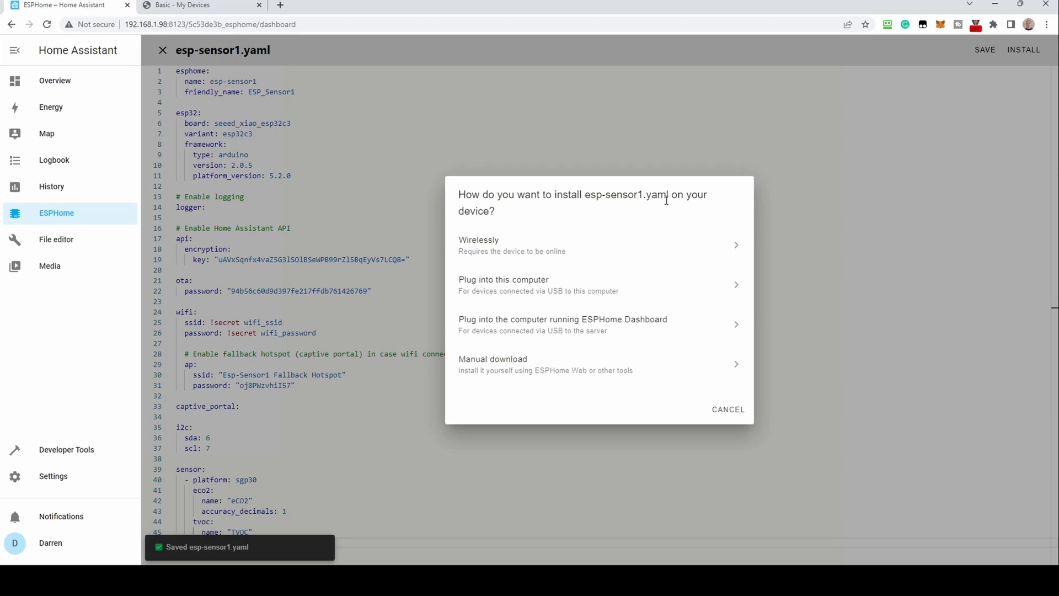
pyautogui.moveTo(553, 254)
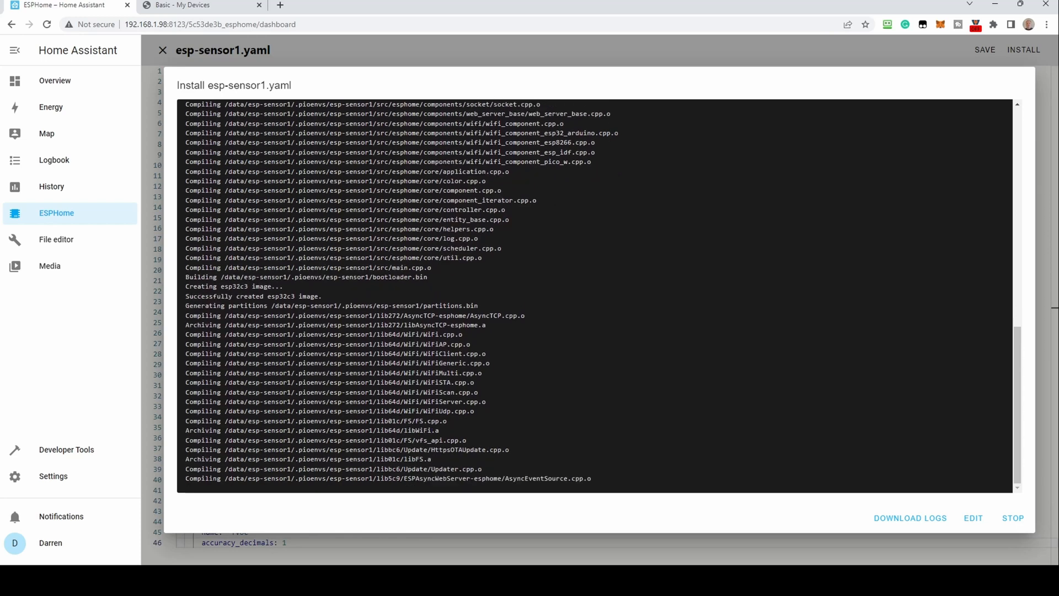
pyautogui.scroll(-3)
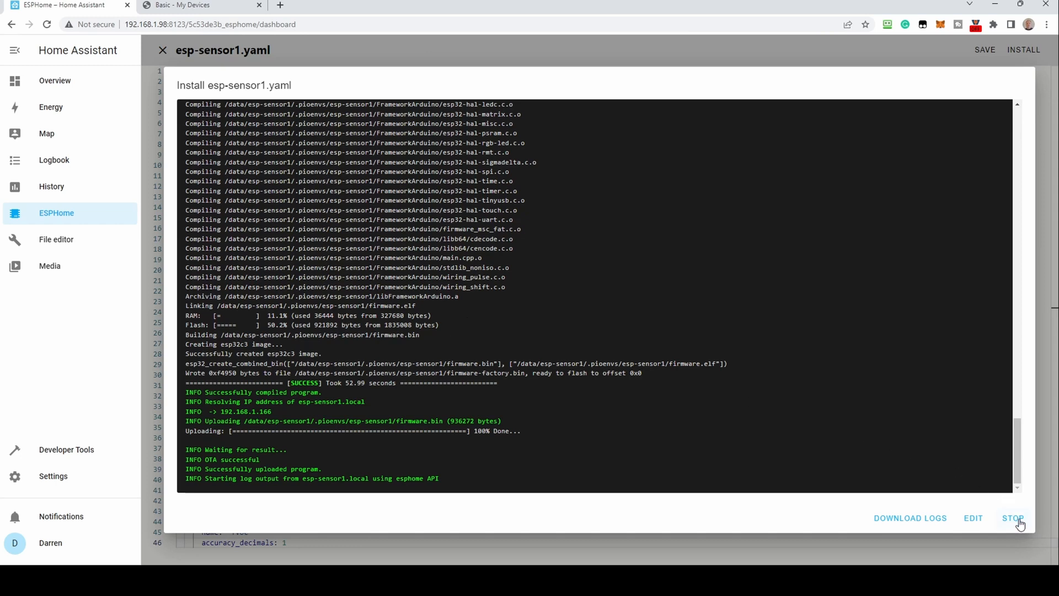
pyautogui.click(1012, 518)
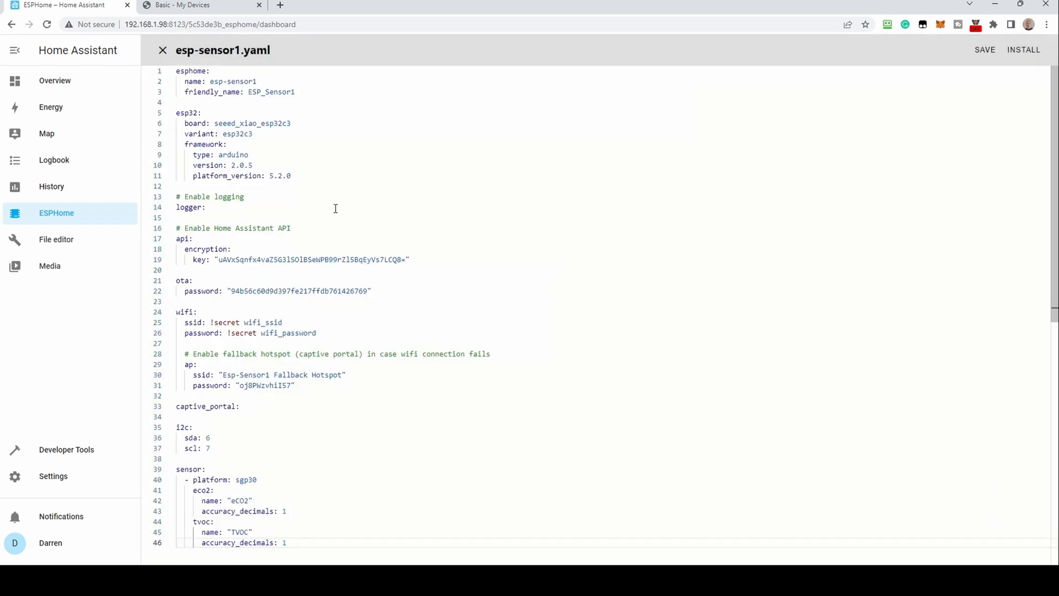
# Leave the editor and reach Devices & Services to view ESP_Sensor1's eCO2 and TVOC readings
pyautogui.click(162, 50)
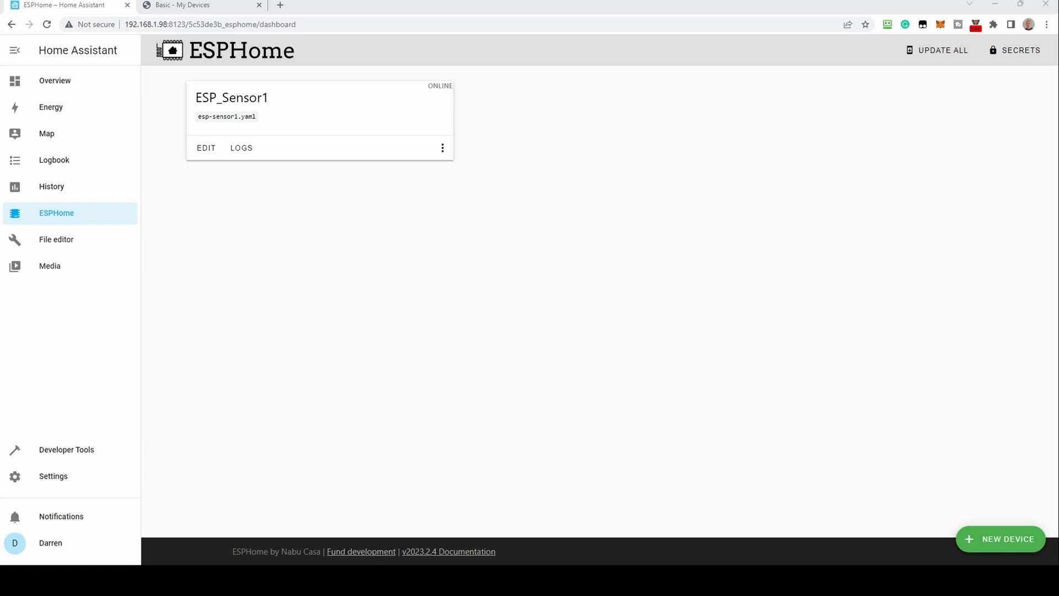
pyautogui.click(53, 477)
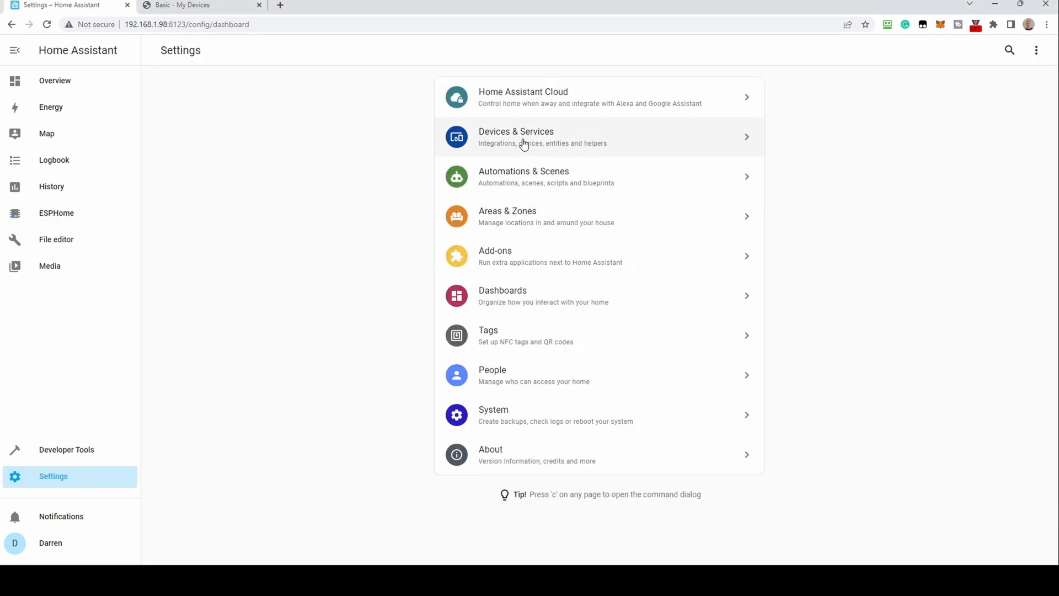
pyautogui.click(527, 136)
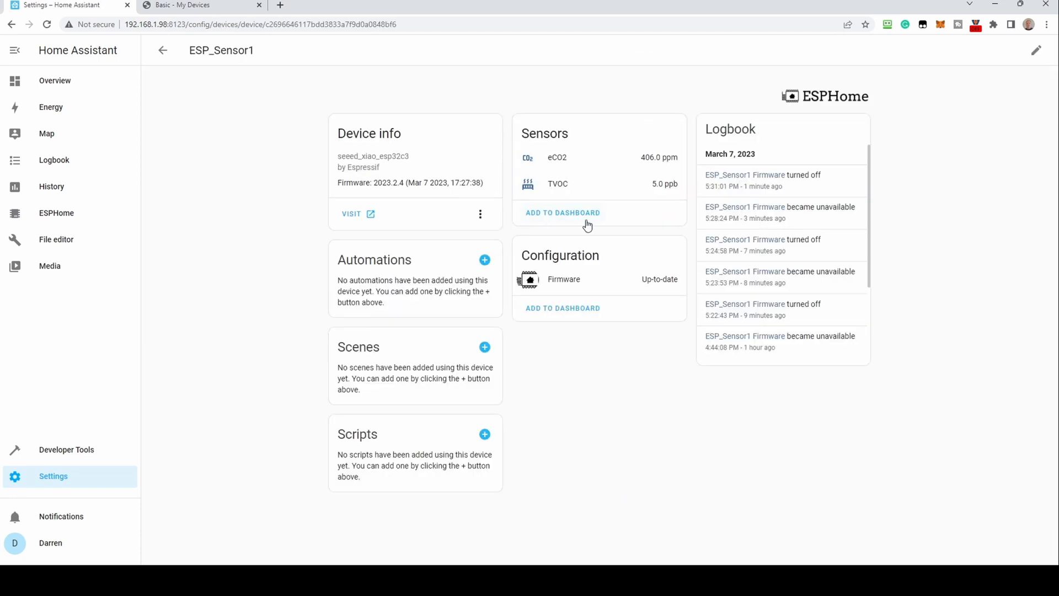
pyautogui.moveTo(583, 189)
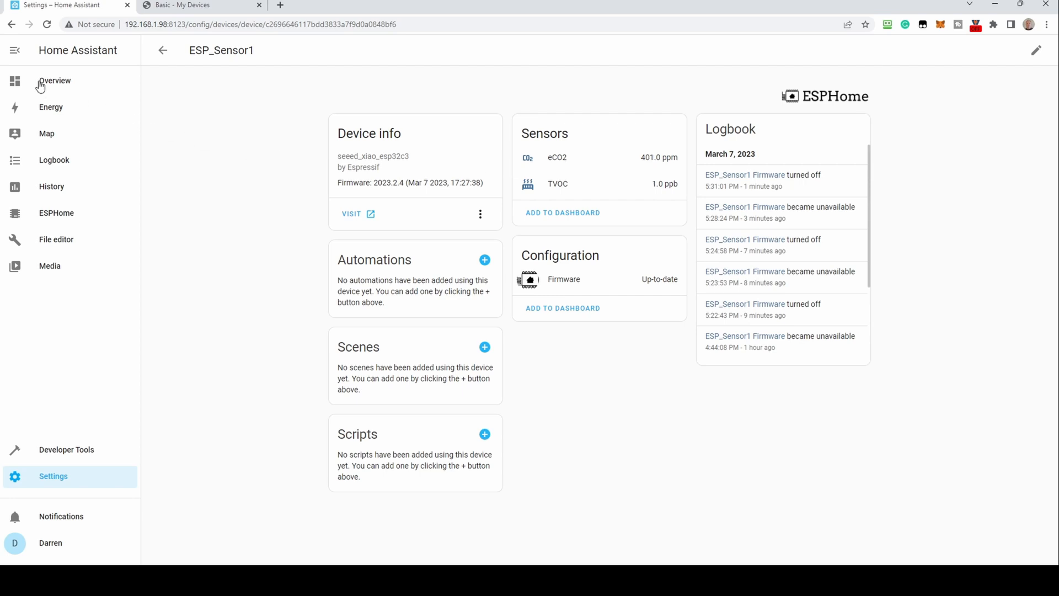
# Check the ESP_Sensor1 card on the Overview dashboard, inspecting the eCO2 and TVOC reading details
pyautogui.click(54, 81)
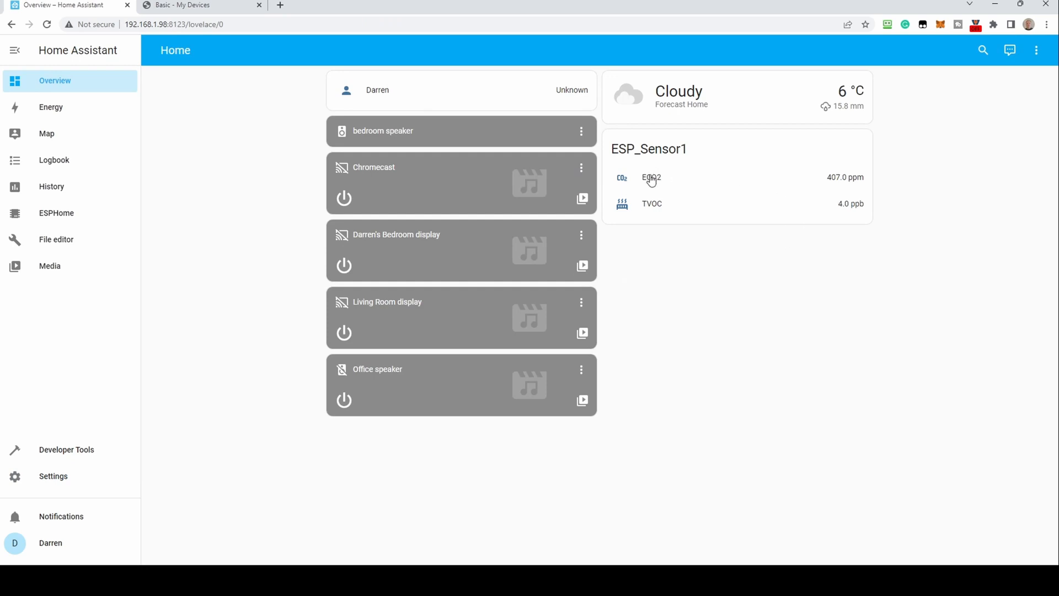
pyautogui.click(651, 176)
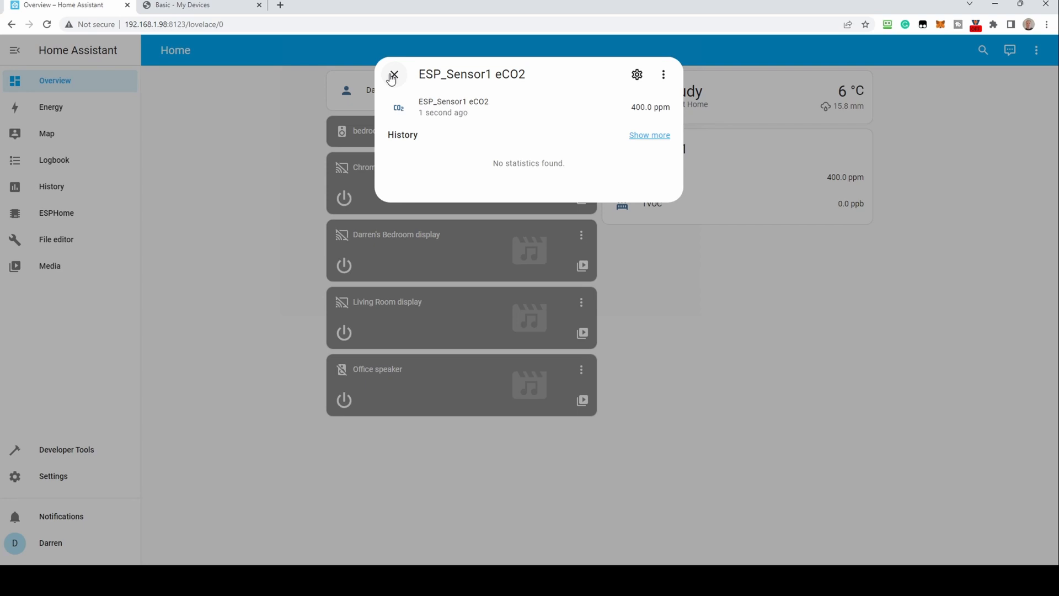
pyautogui.click(394, 74)
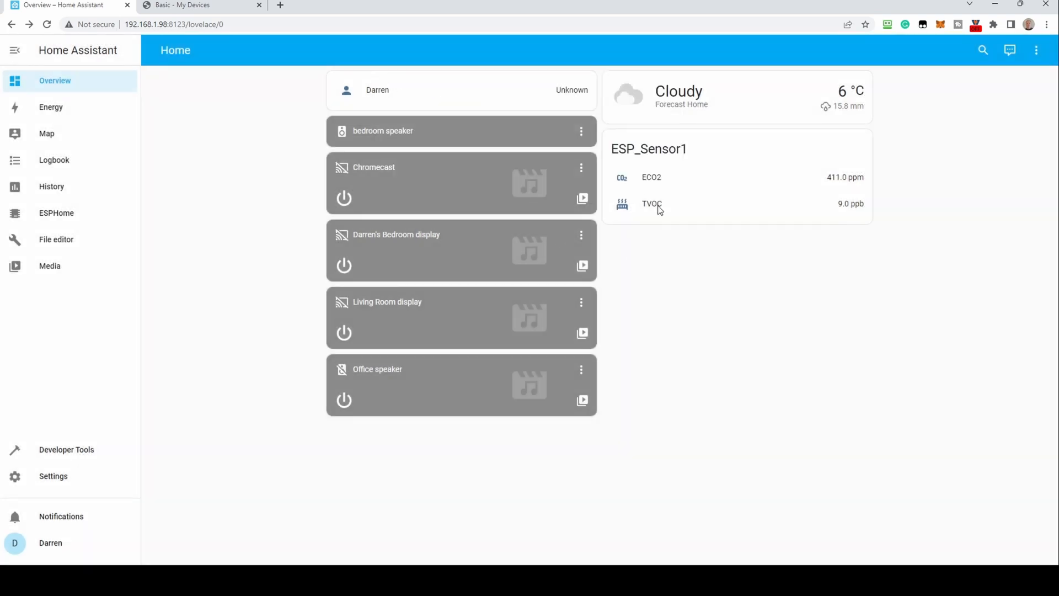
pyautogui.click(650, 203)
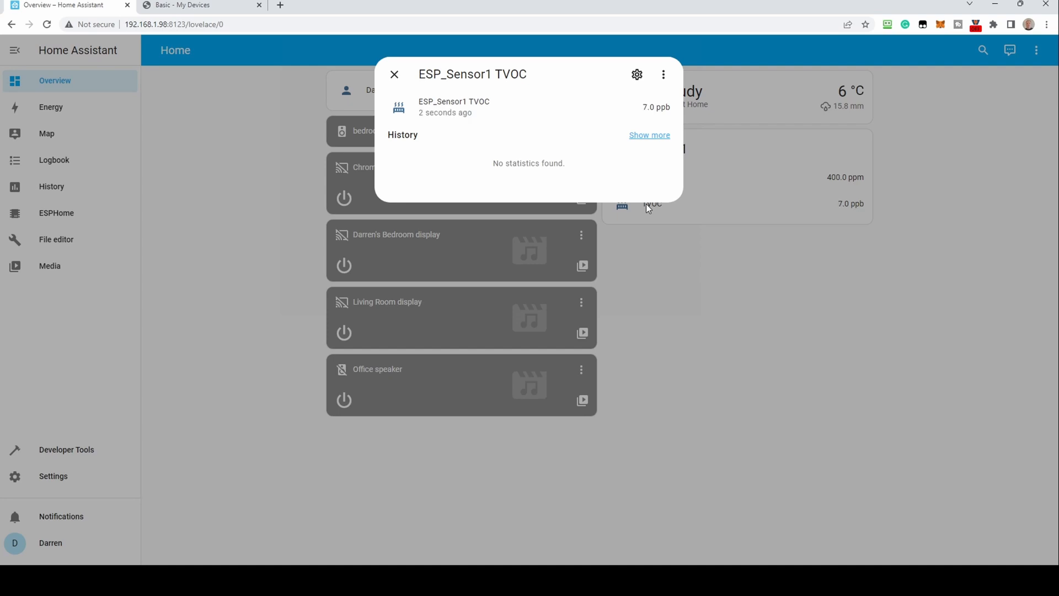
pyautogui.click(395, 74)
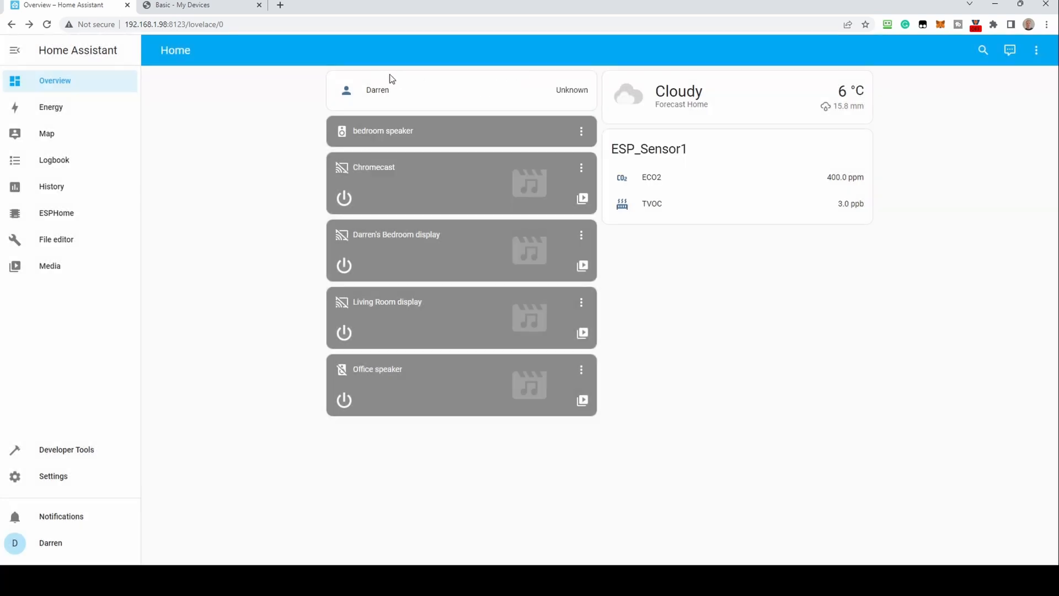
pyautogui.moveTo(260, 317)
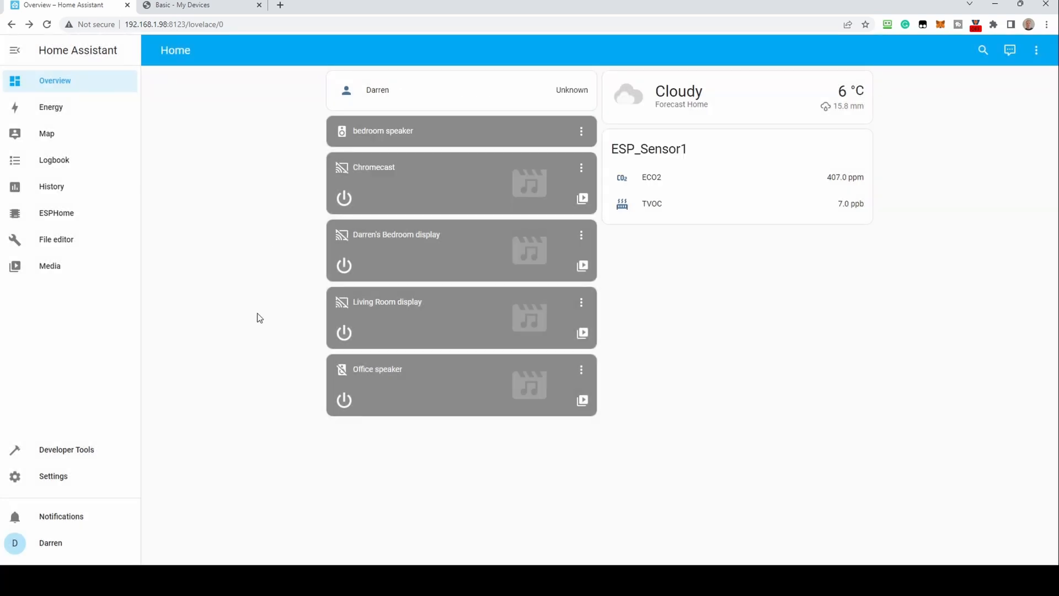
pyautogui.moveTo(180, 319)
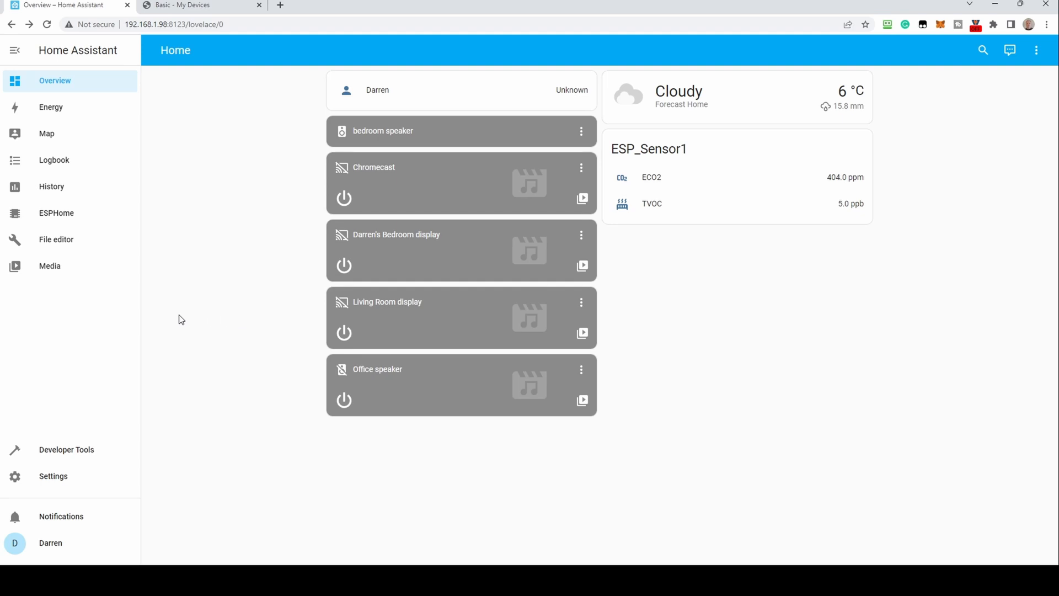